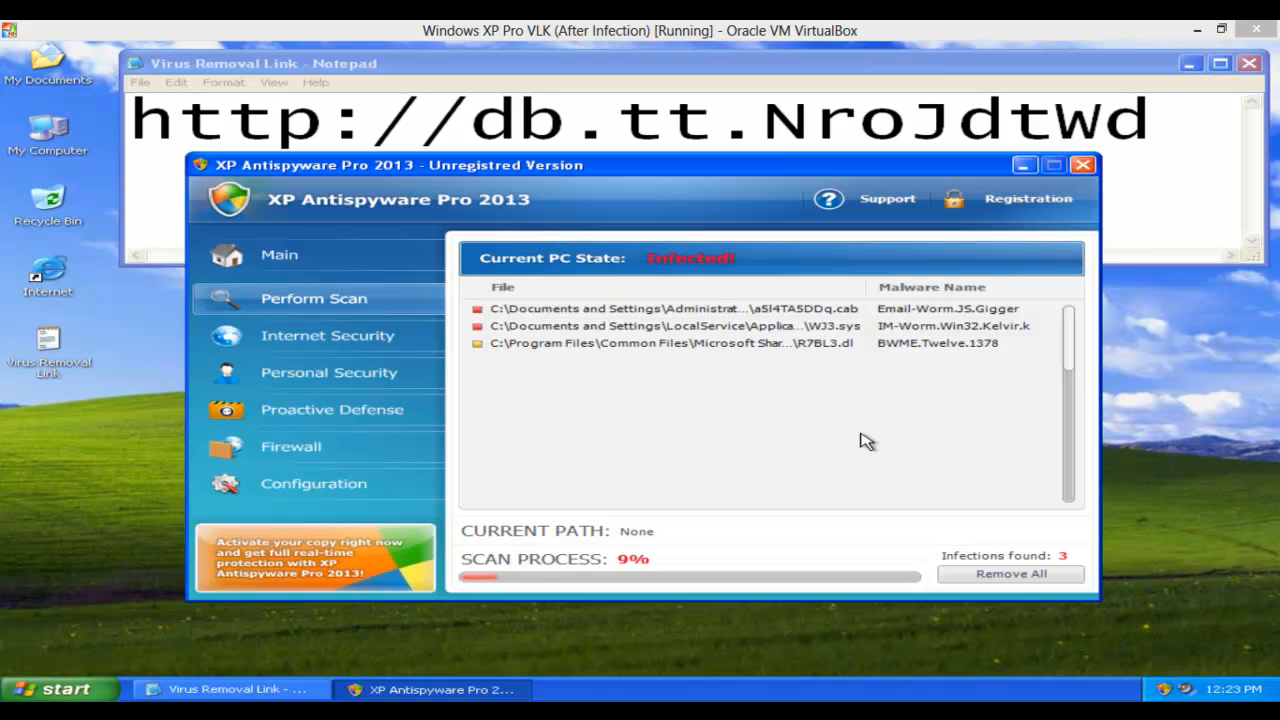
mouse_move(818, 195)
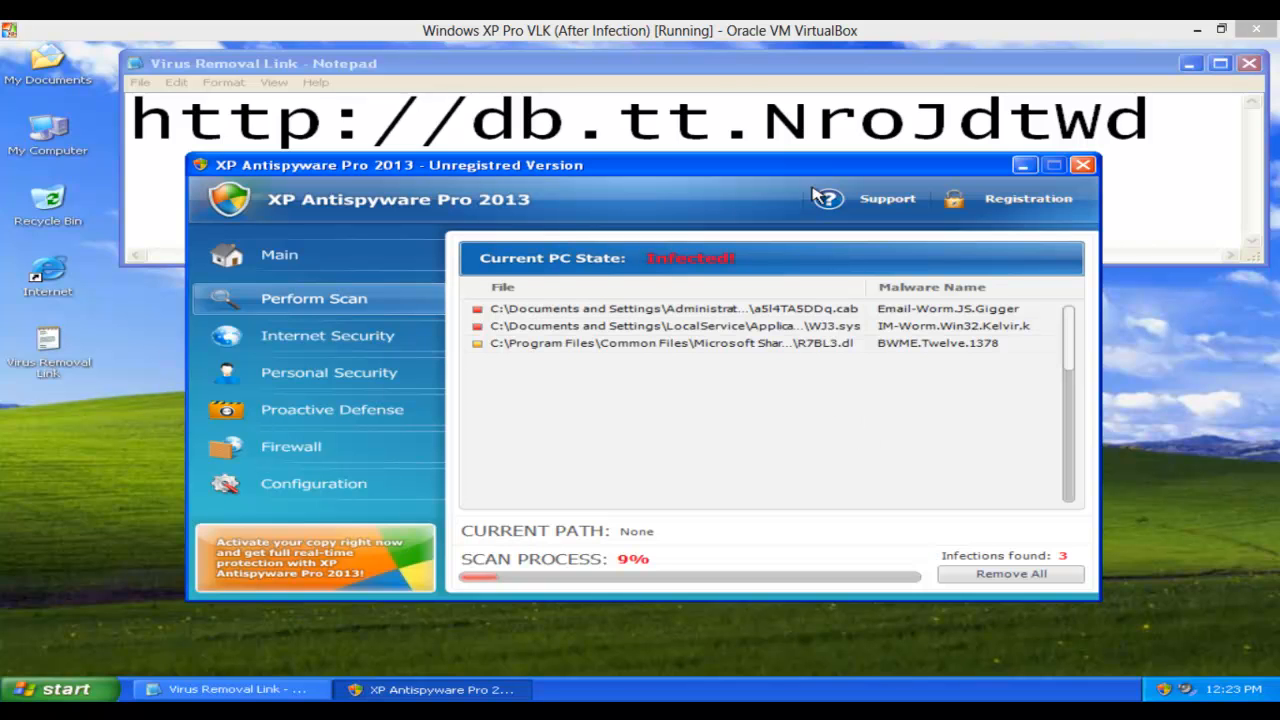
mouse_move(722, 77)
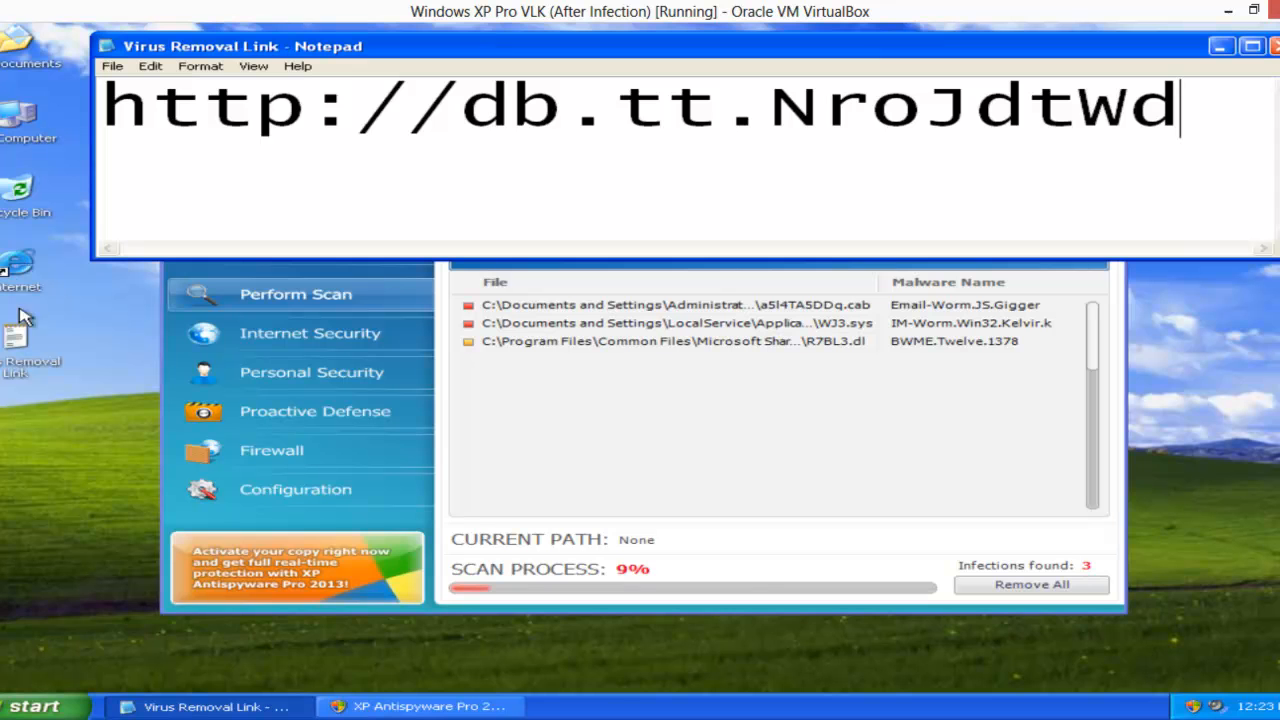
- Browse the VirusRemovalCD (D:) drive from My Computer to see its removal tool folders
double_click(20, 110)
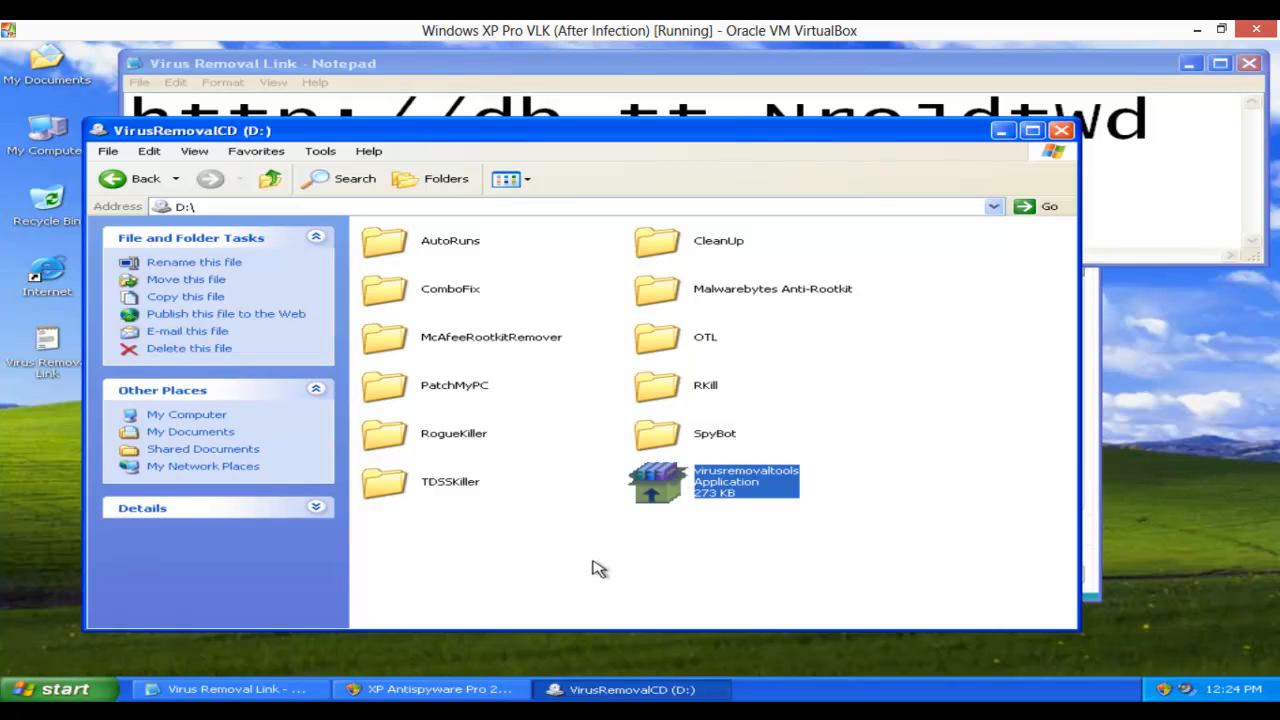
click(595, 567)
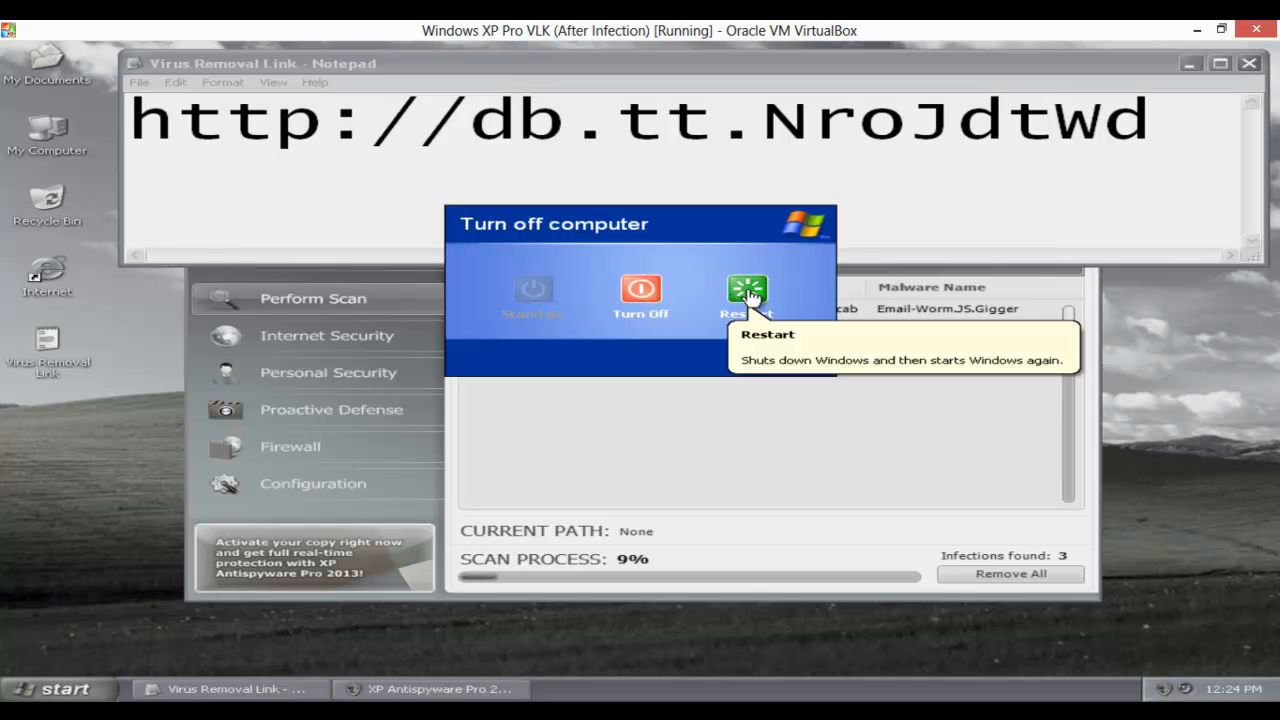
- Restart the infected XP machine to reach the Advanced Options boot menu
click(748, 295)
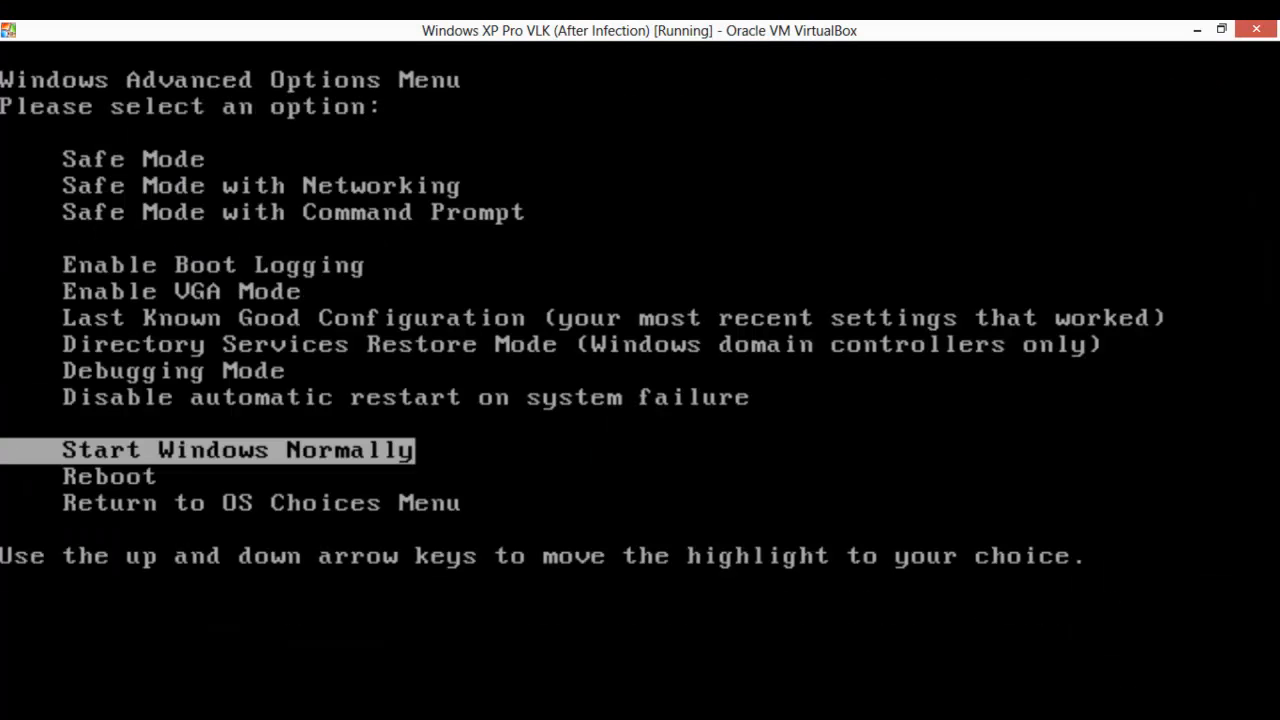
- Select Safe Mode with Command Prompt from the Advanced Options boot menu
key(up)
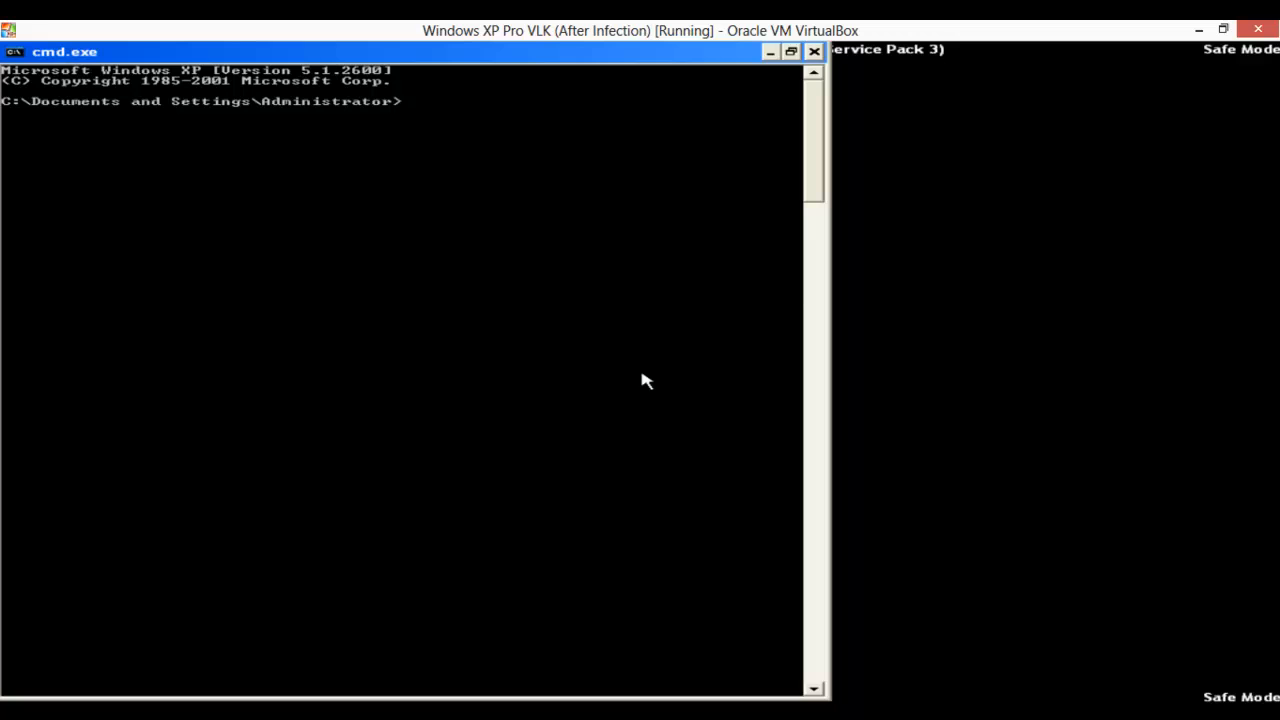
- Switch to drive D and change into the CleanUp folder
text(d:)
text(dir)
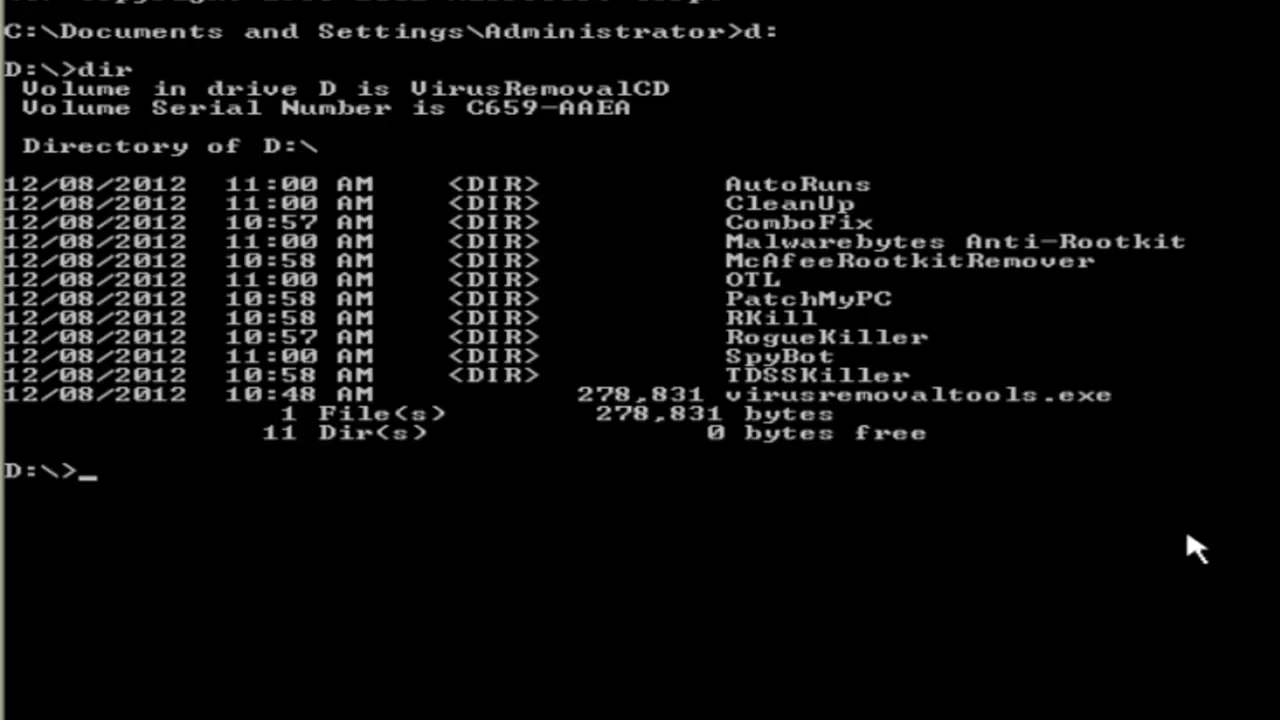
text(cd)
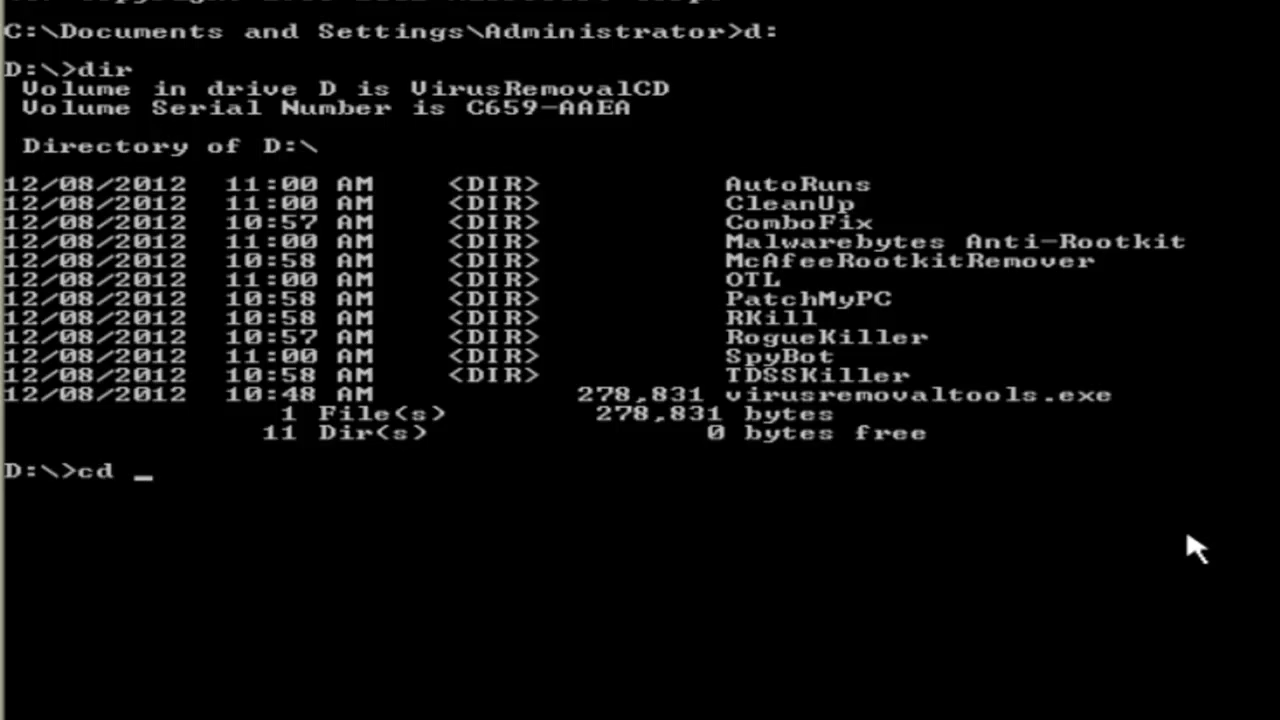
text(cl)
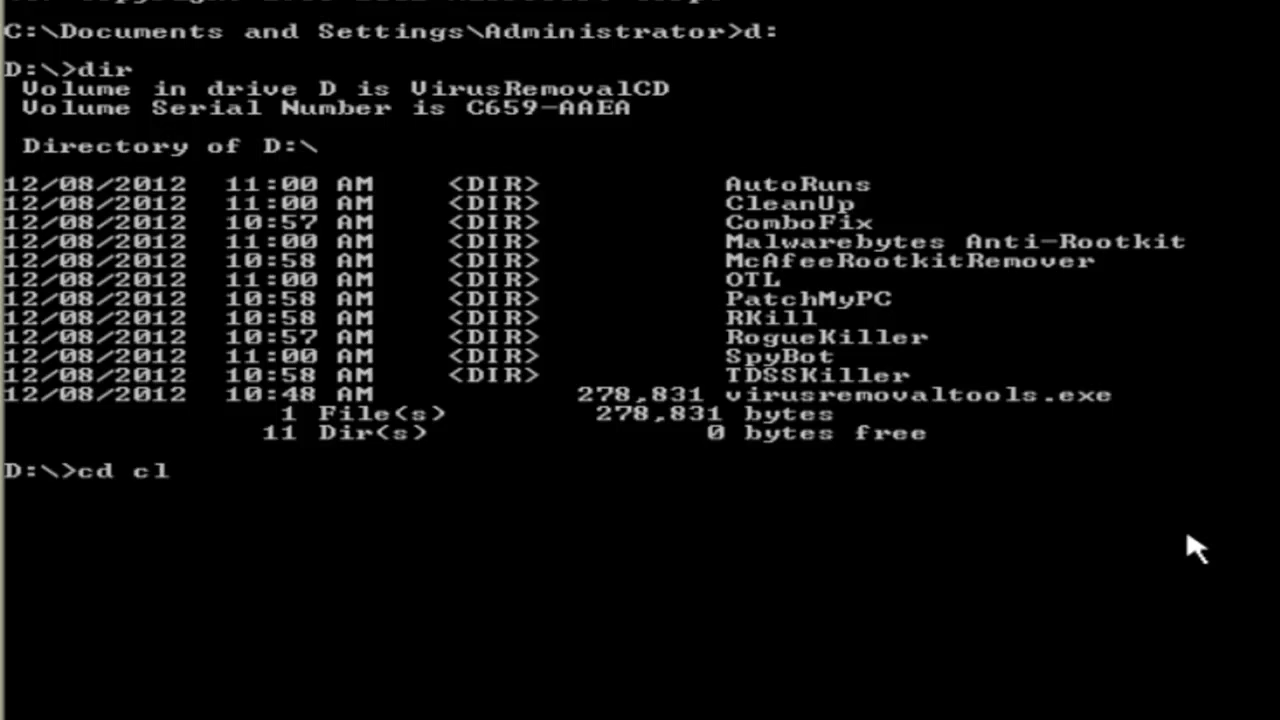
text(eanup)
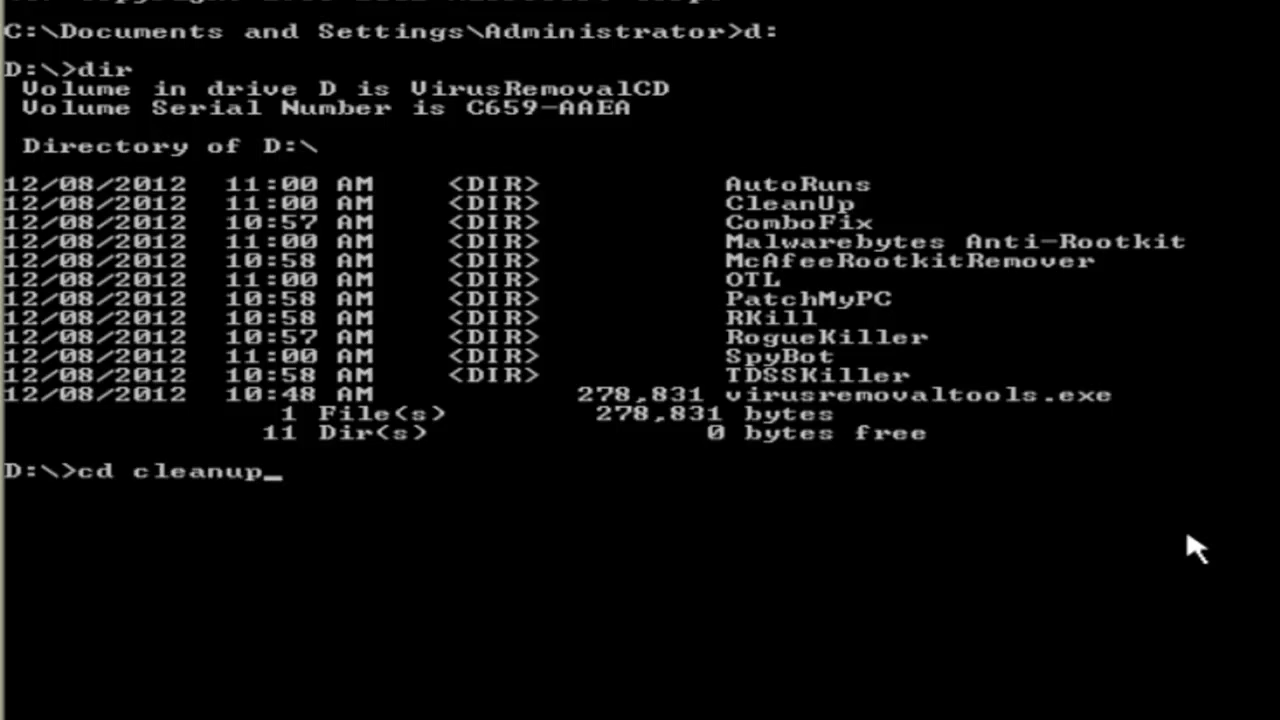
key(Return)
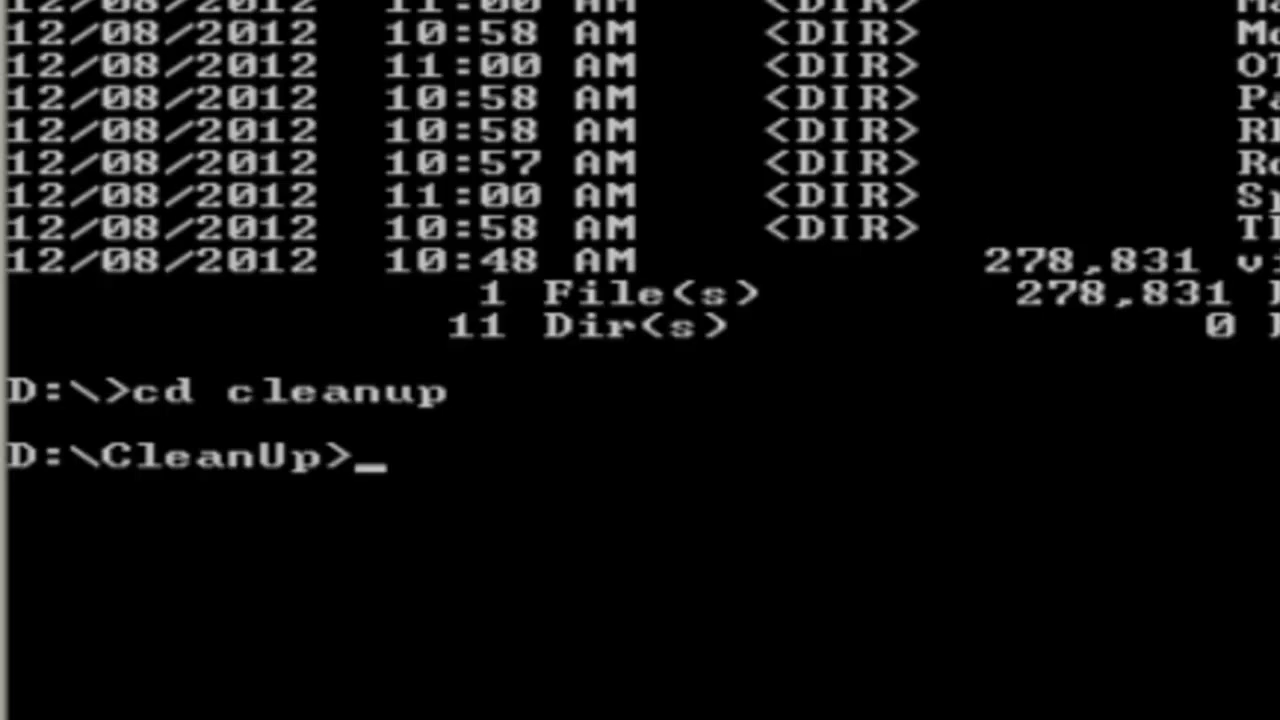
- Launch Windows CleanUp! 4.5.2 from the CleanUp folder
text(explor)
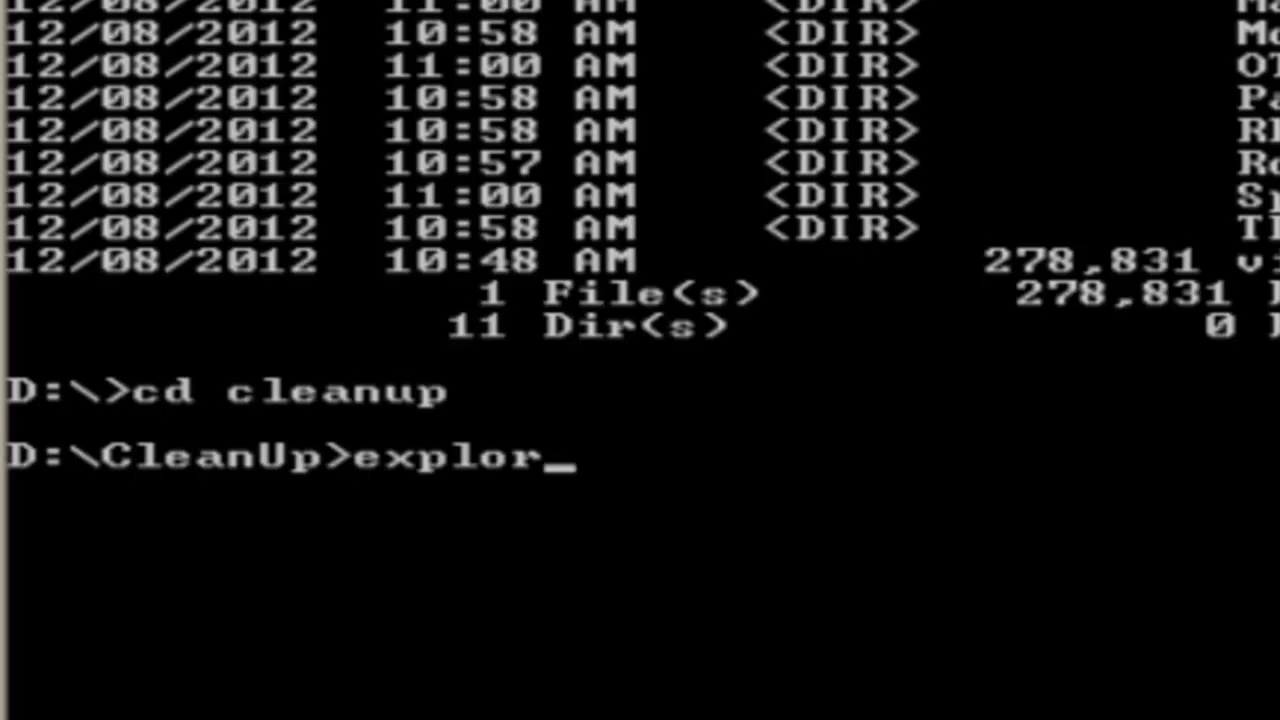
text(er)
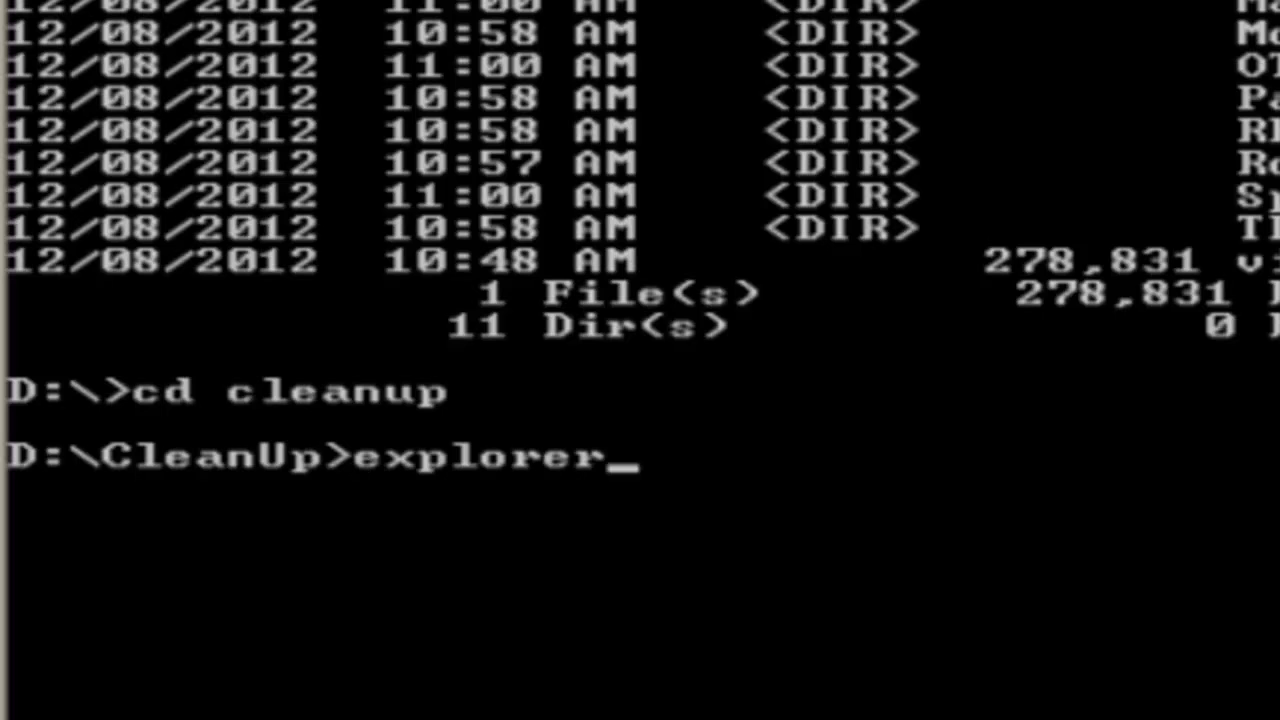
key(Return)
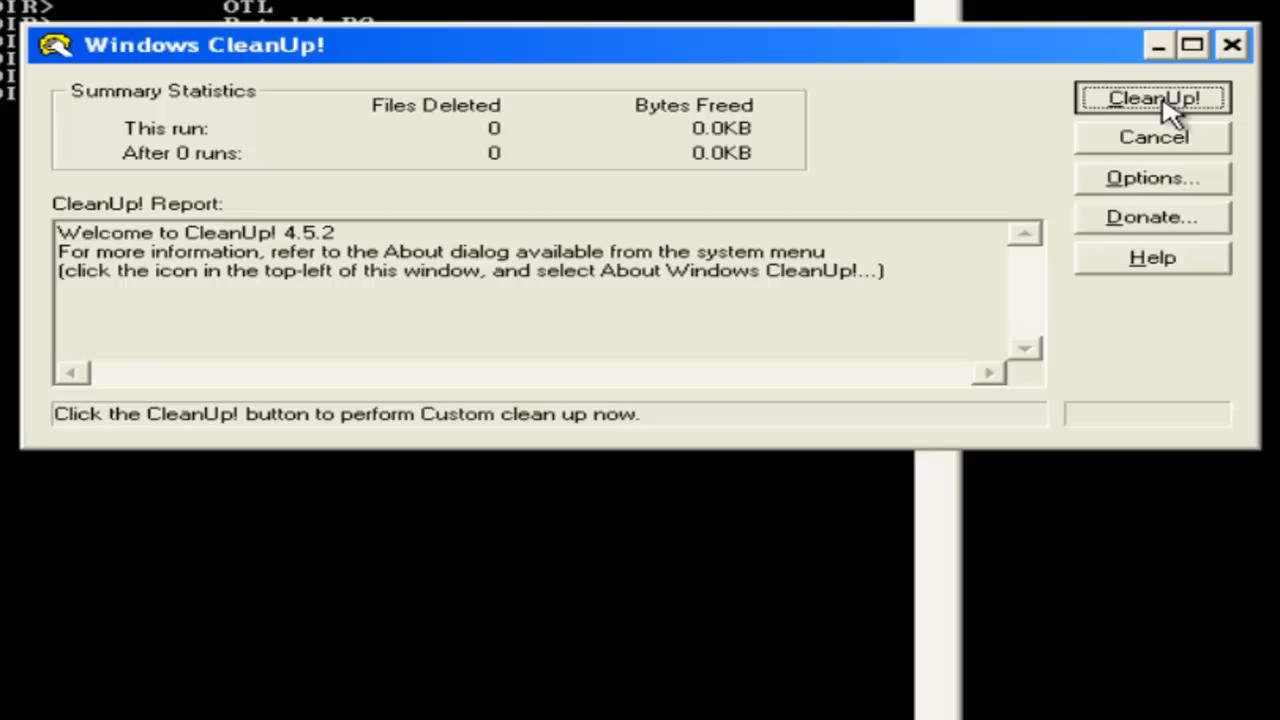
- Run CleanUp! for real, declining demo mode and donation, then close without logging off
click(1152, 98)
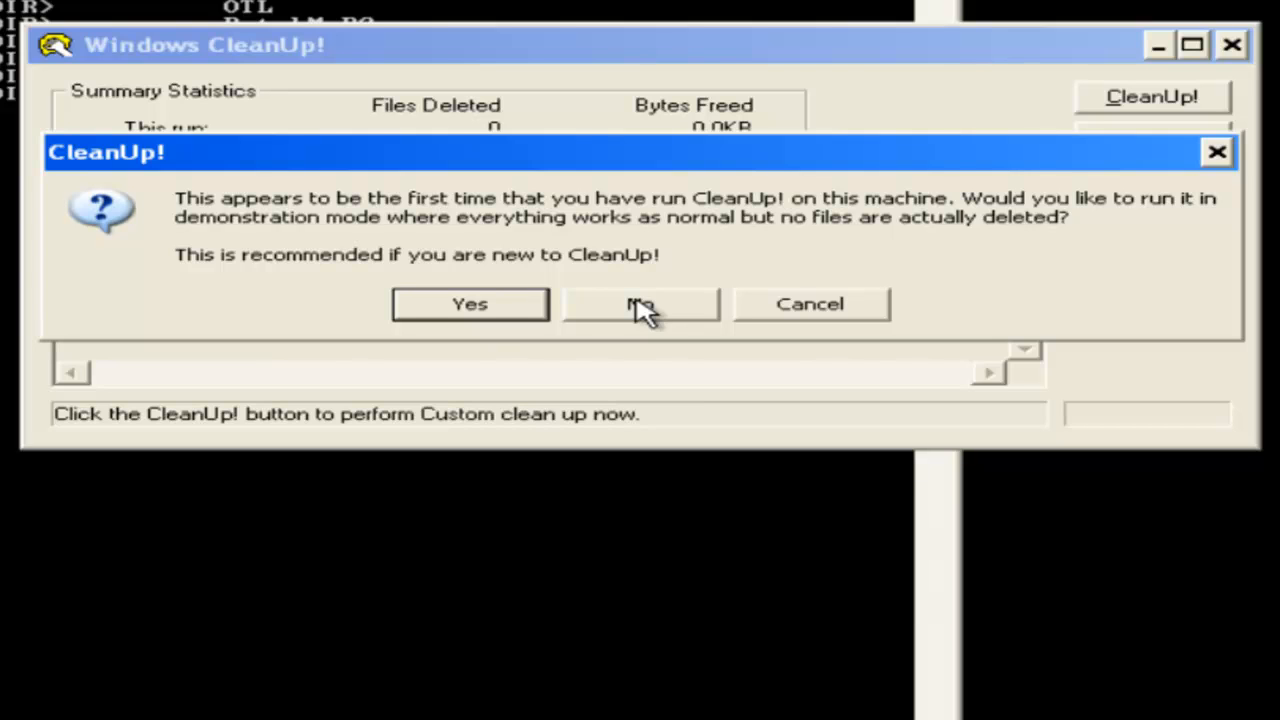
click(640, 304)
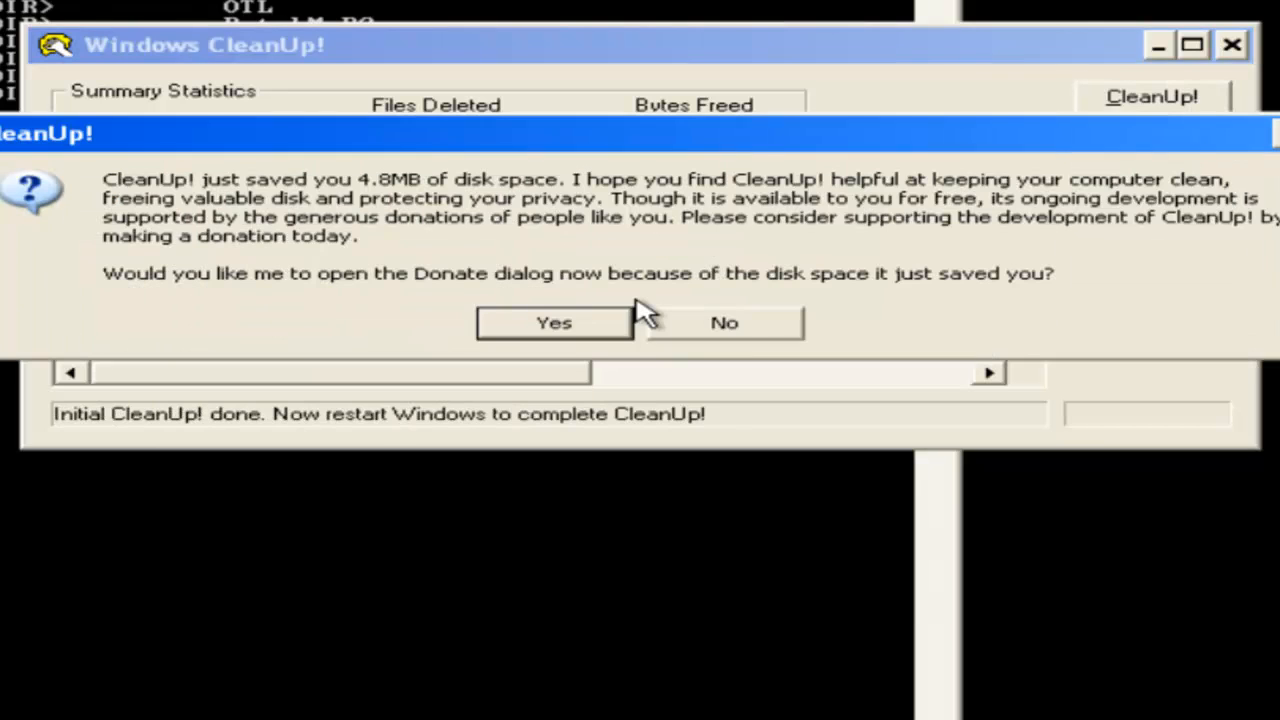
mouse_move(738, 345)
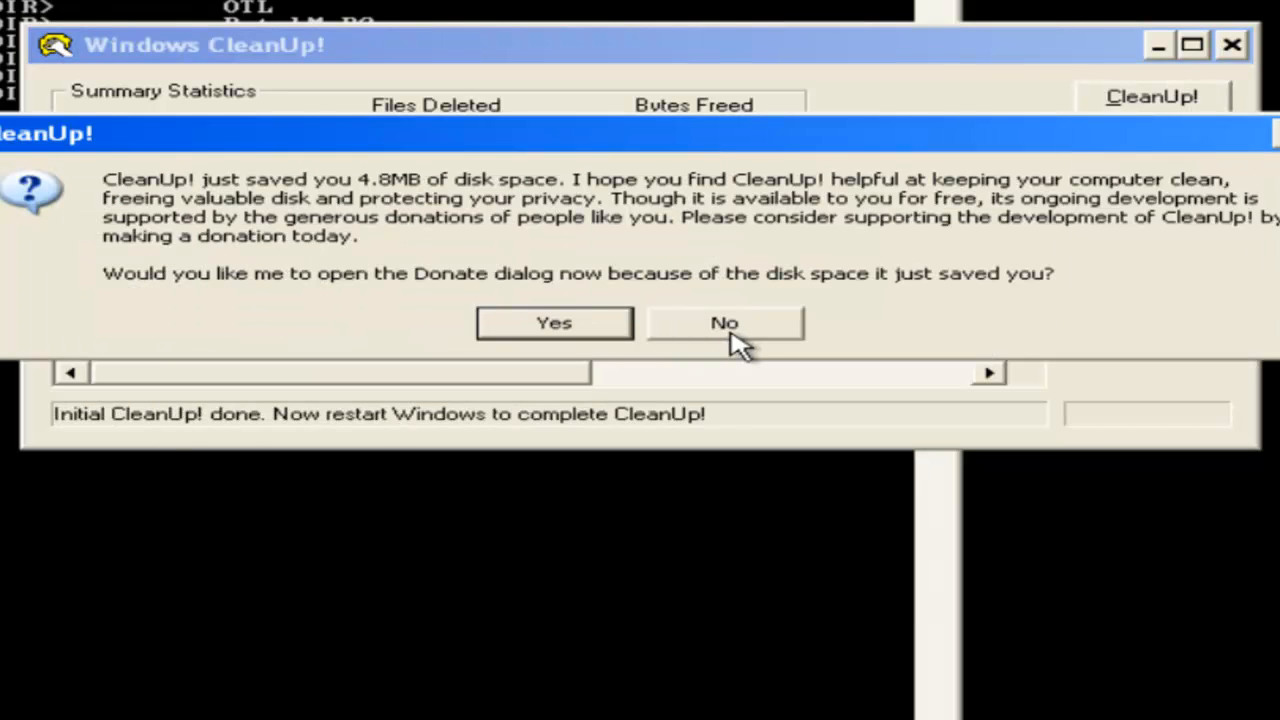
mouse_move(725, 330)
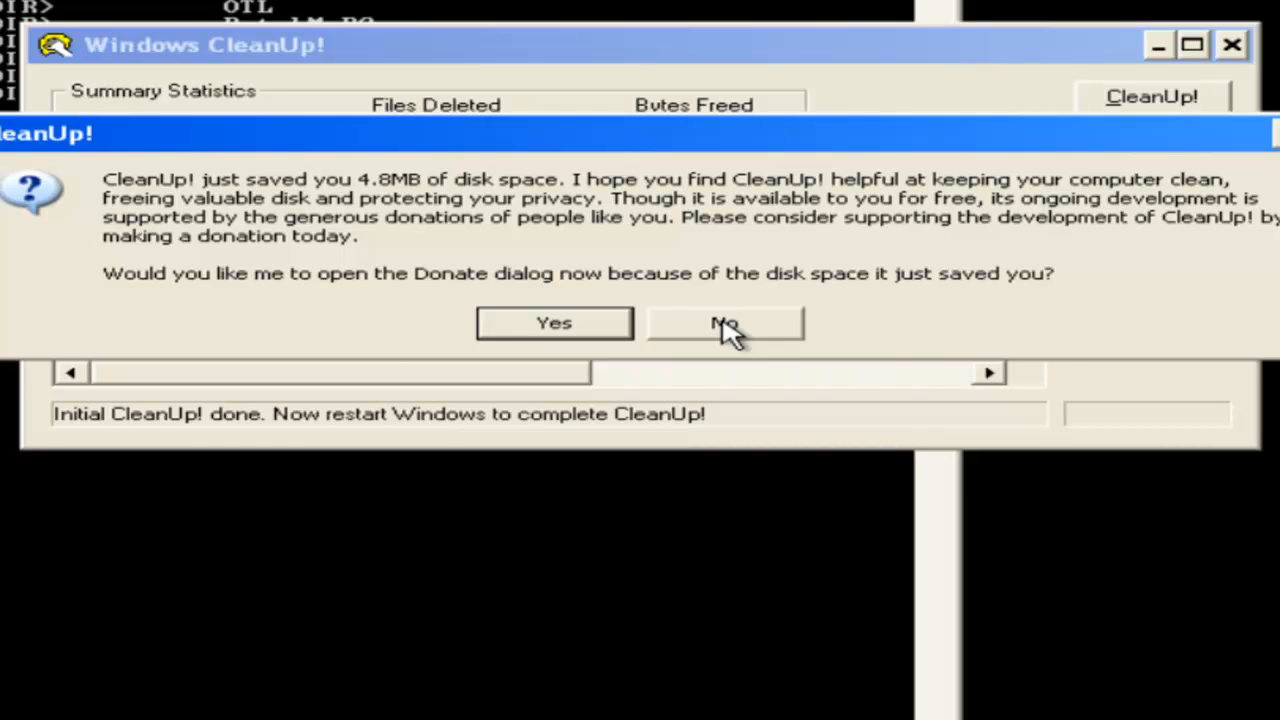
click(725, 322)
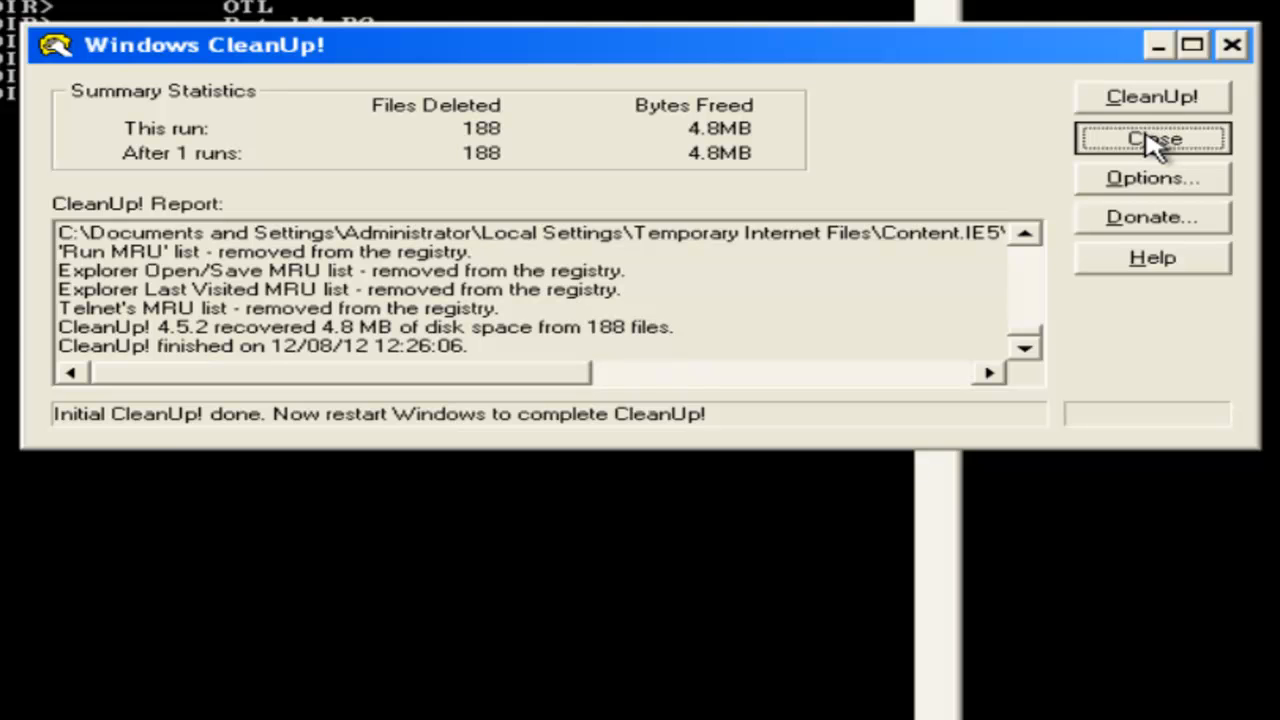
click(1152, 139)
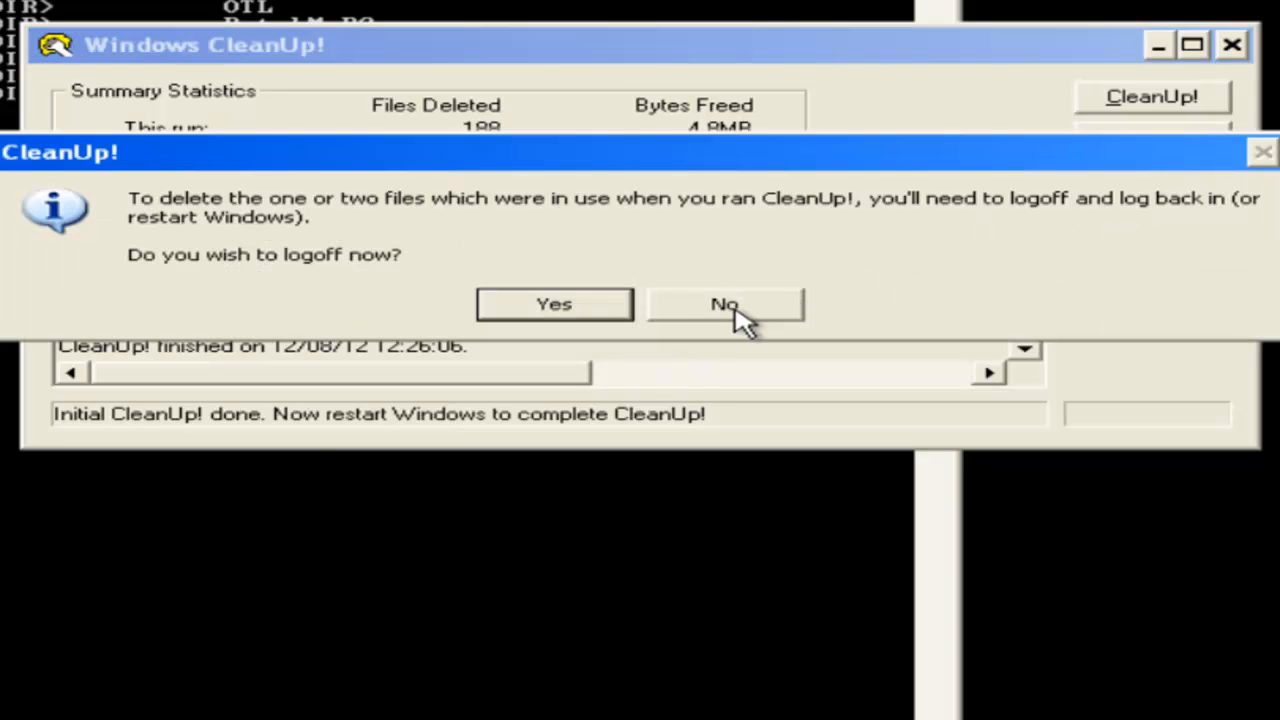
click(724, 304)
text(cd.)
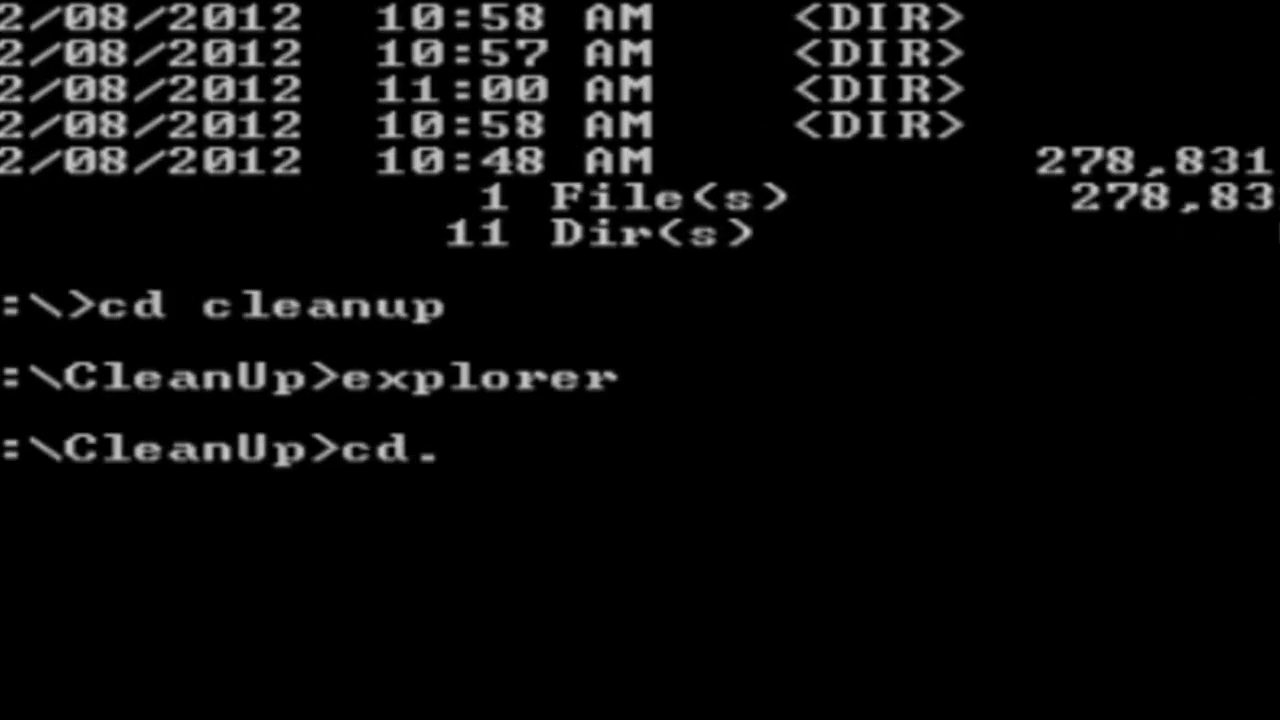
- Return to the CD root and launch AutoRuns from its folder
key(Return)
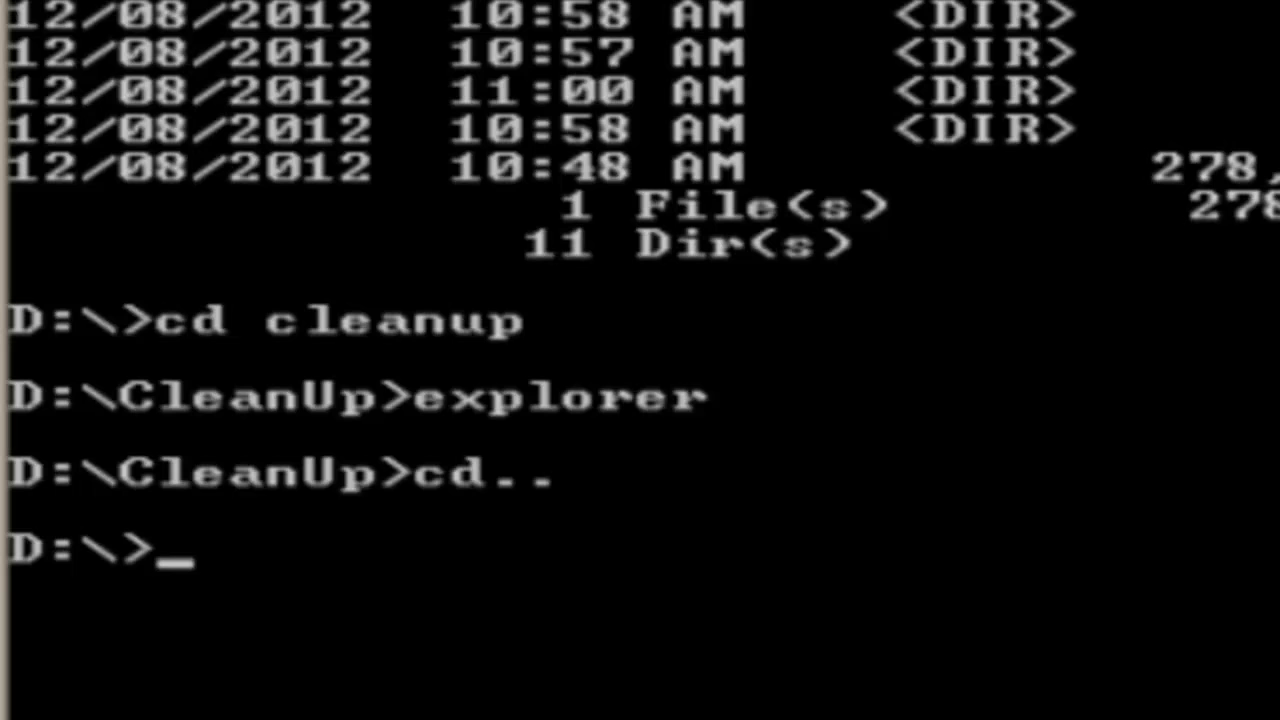
text(cd autoru)
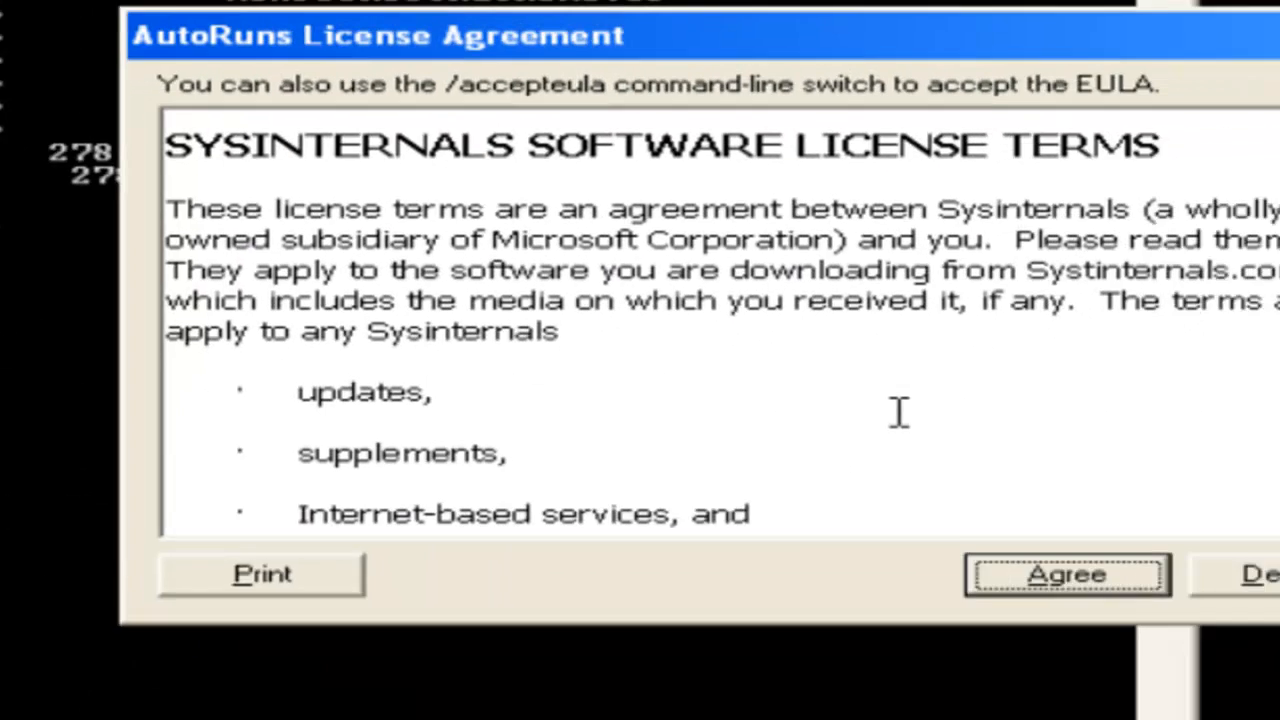
- Accept the AutoRuns license and scroll the startup list down to the suspicious vgh.exe
click(1065, 574)
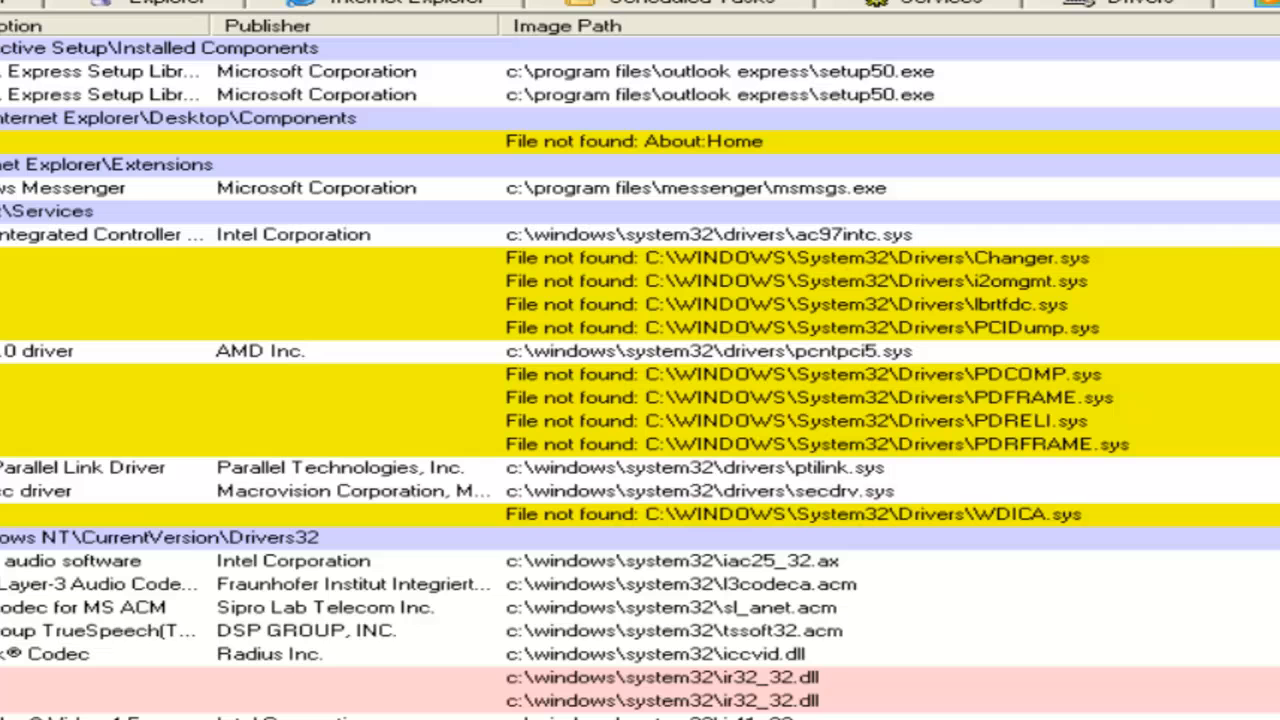
mouse_move(1105, 308)
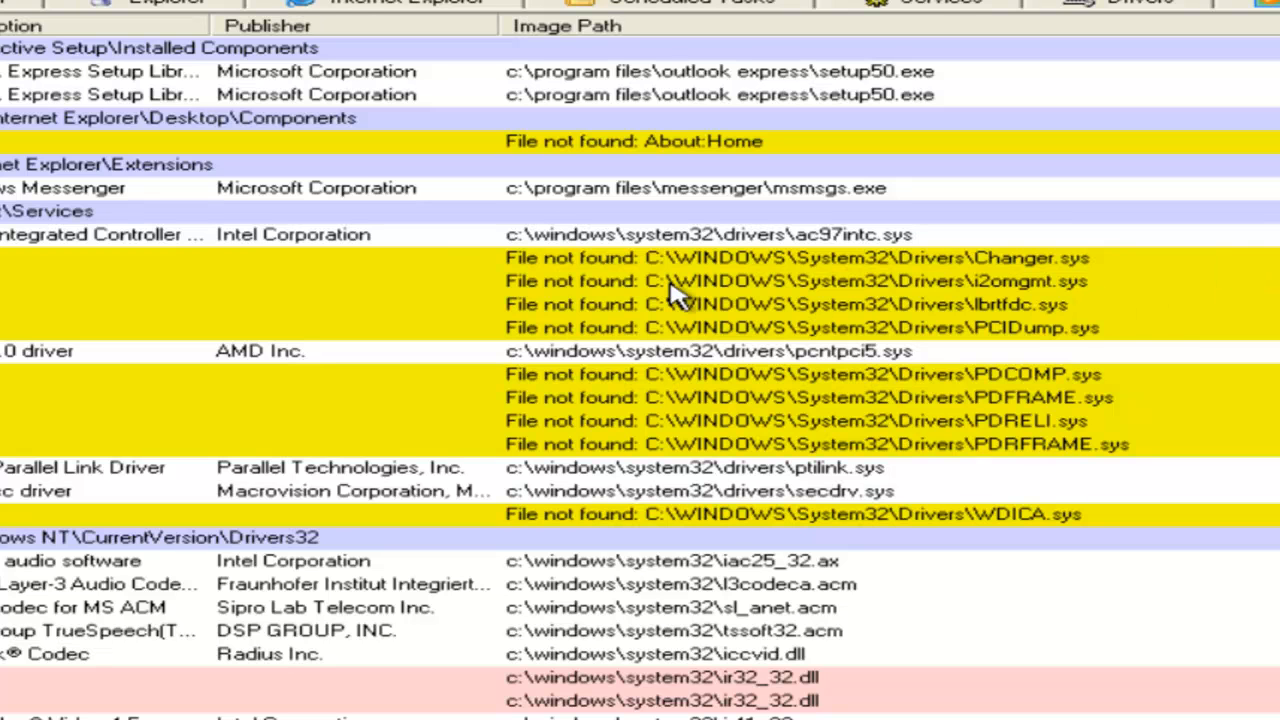
mouse_move(515, 210)
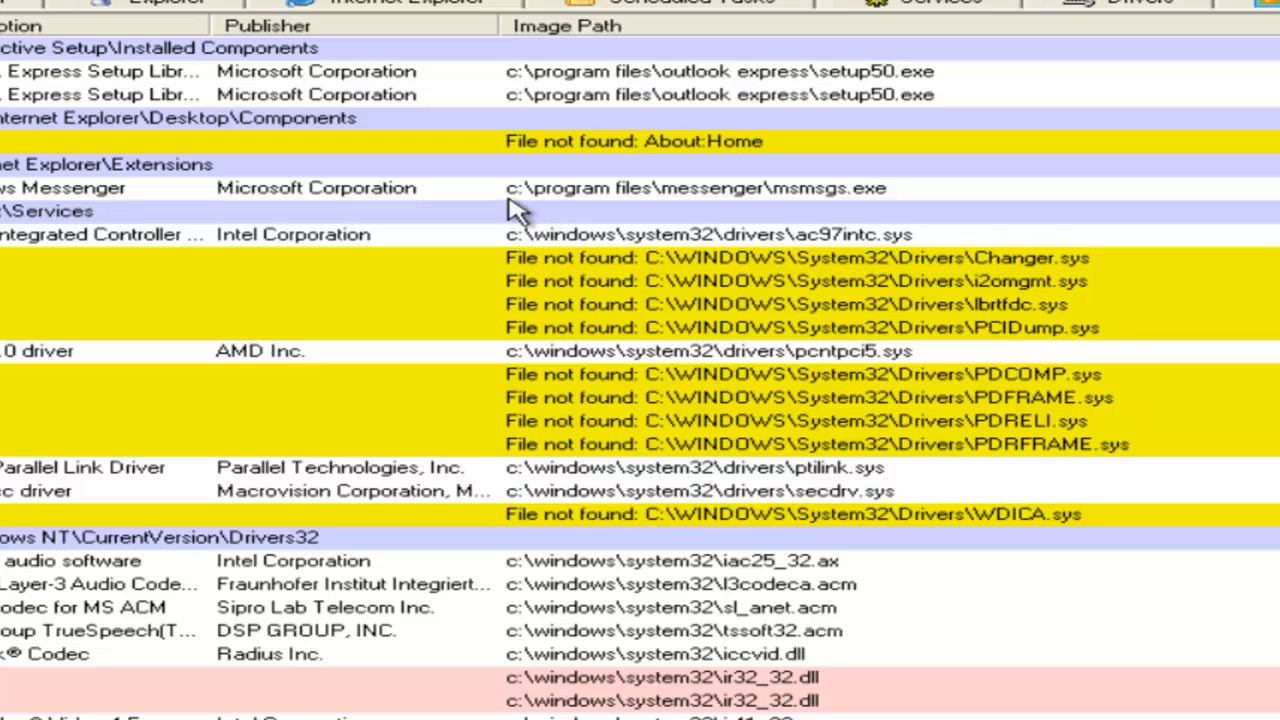
mouse_move(525, 200)
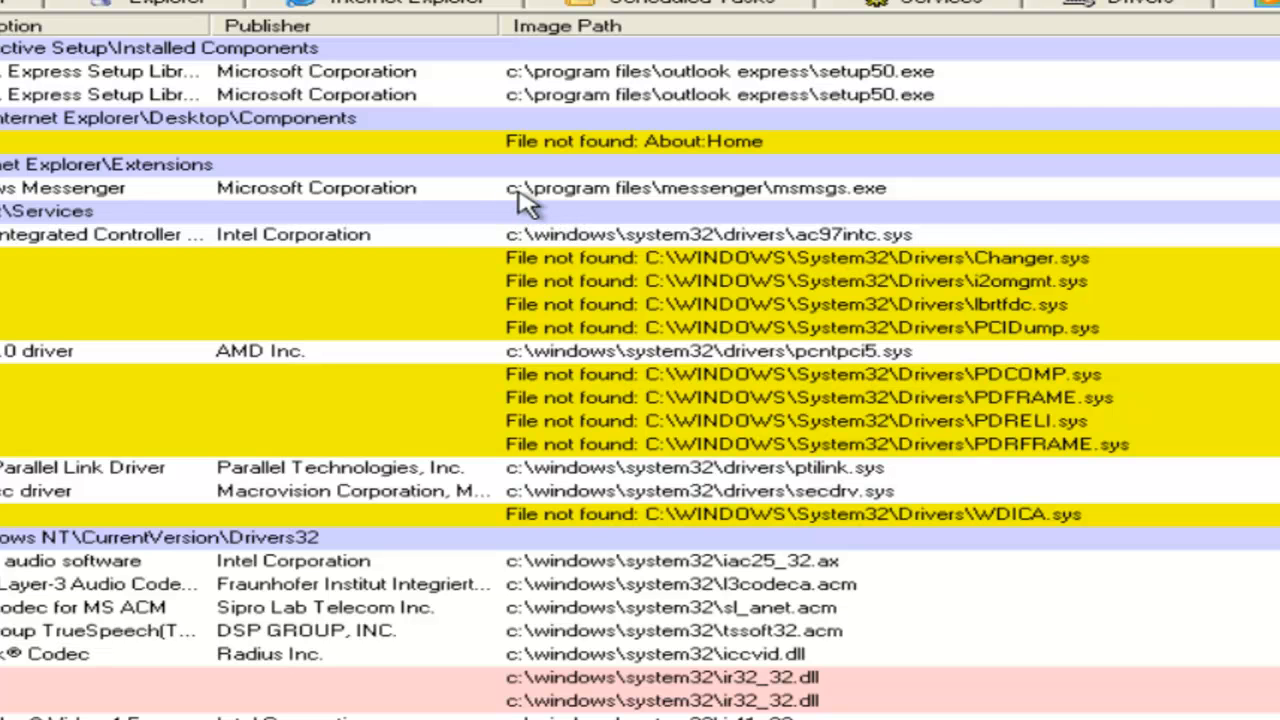
mouse_move(607, 207)
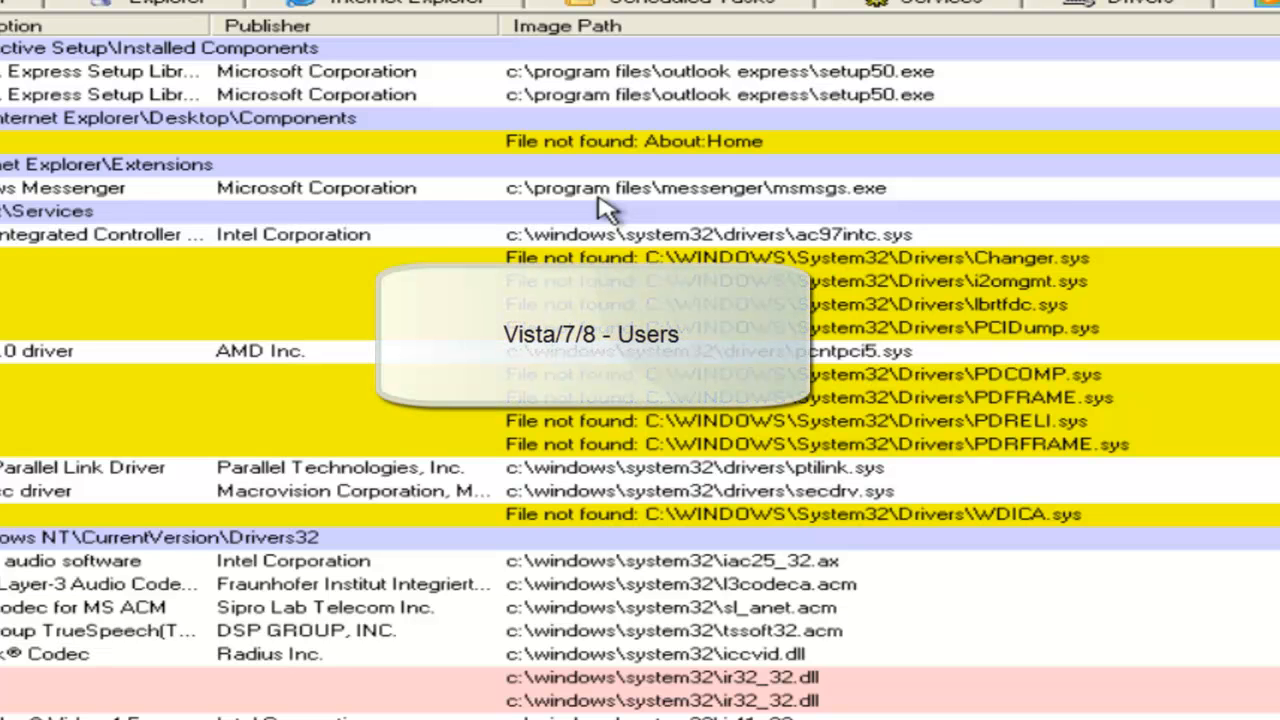
scroll(down, 3)
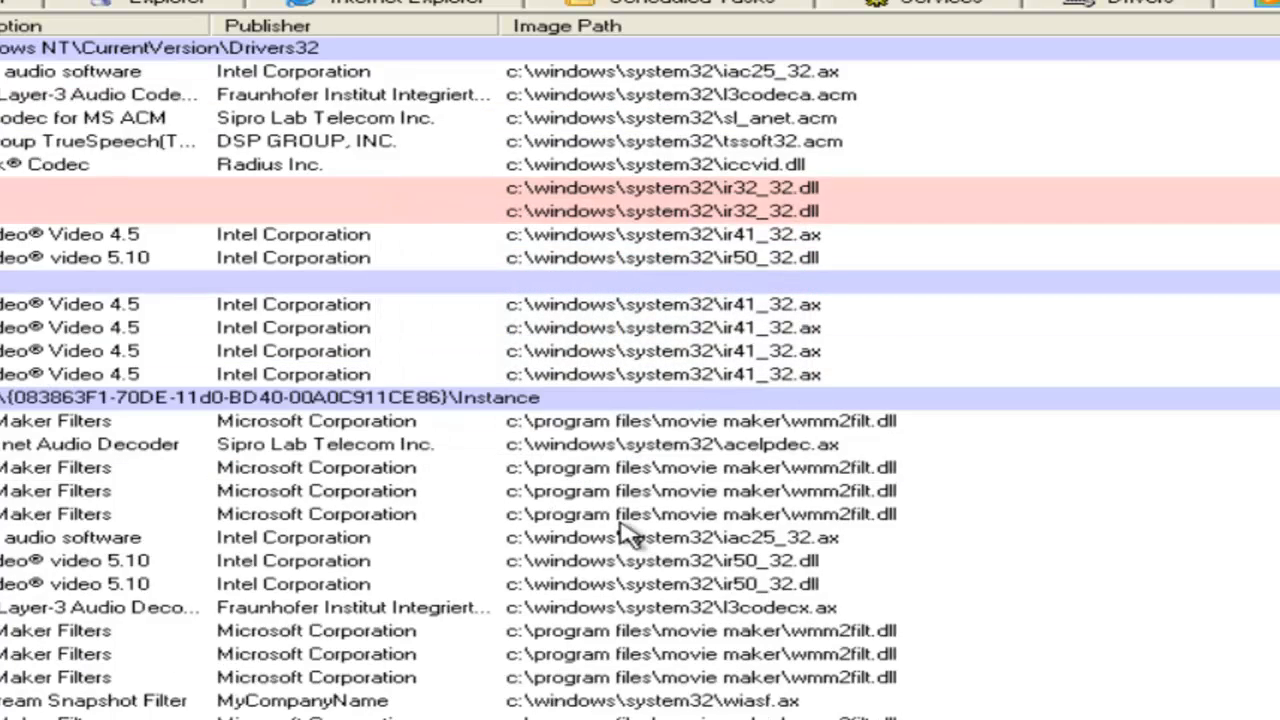
scroll(down, 3)
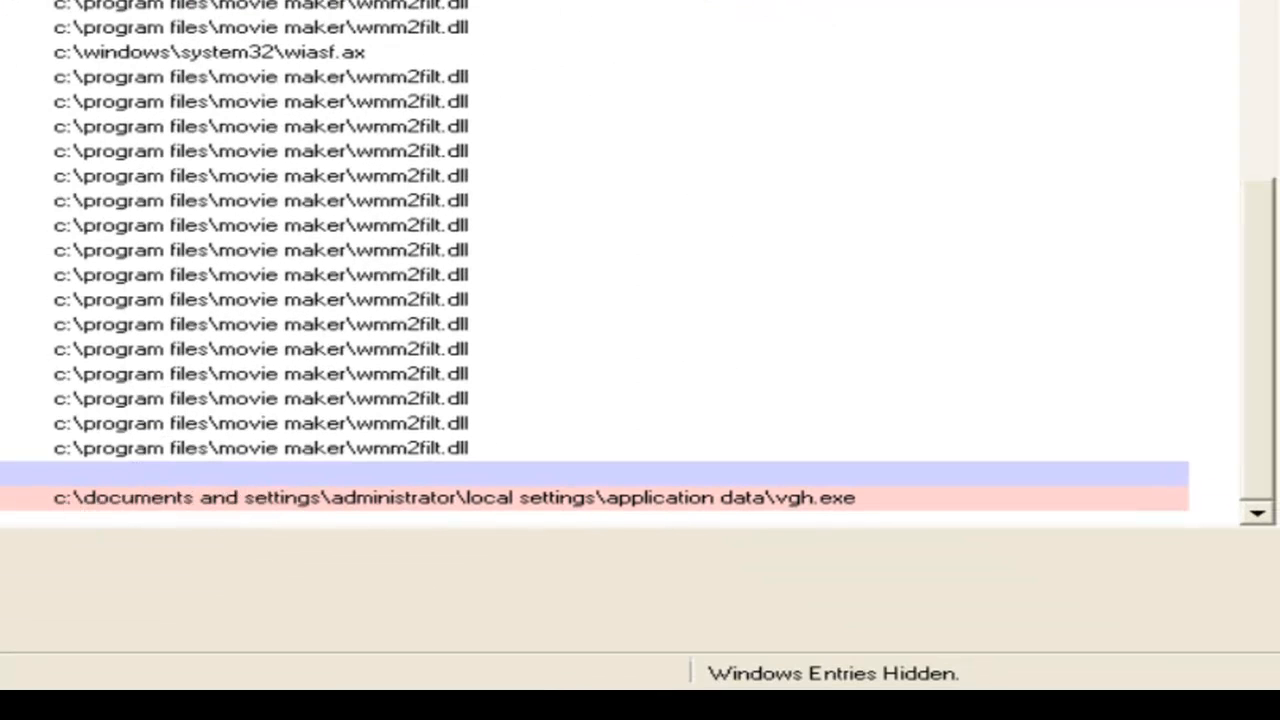
mouse_move(275, 515)
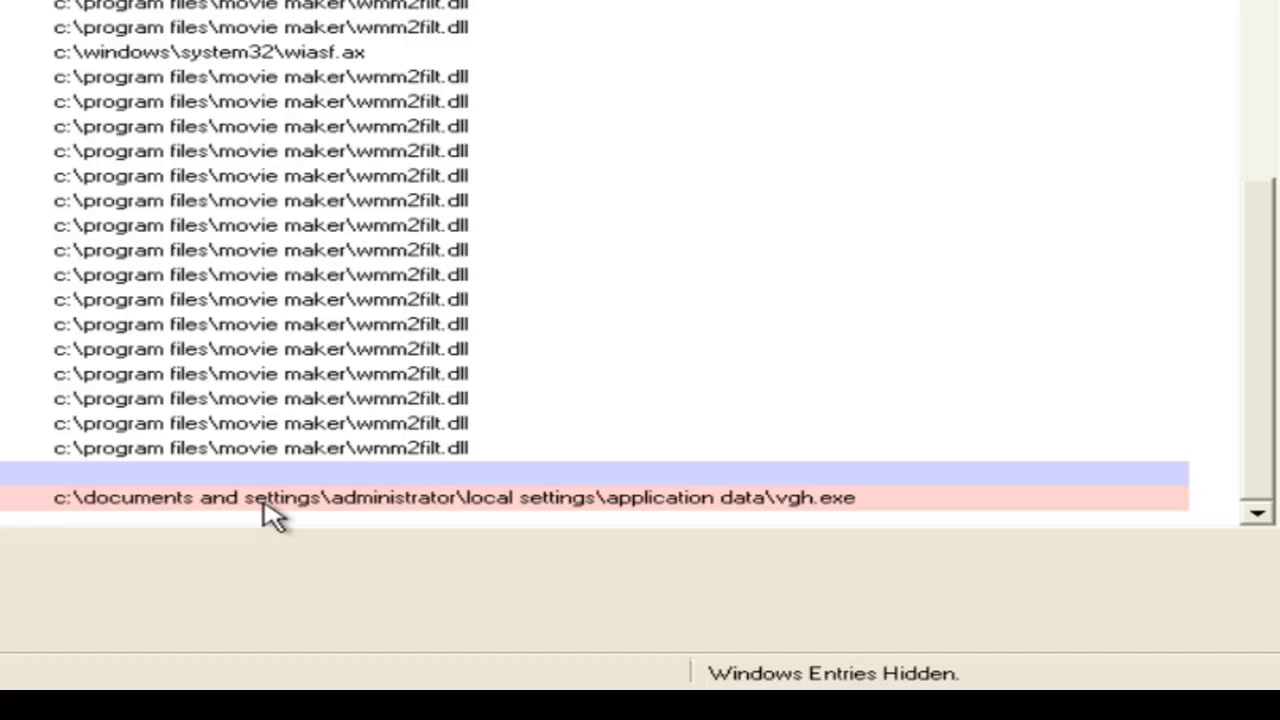
mouse_move(537, 512)
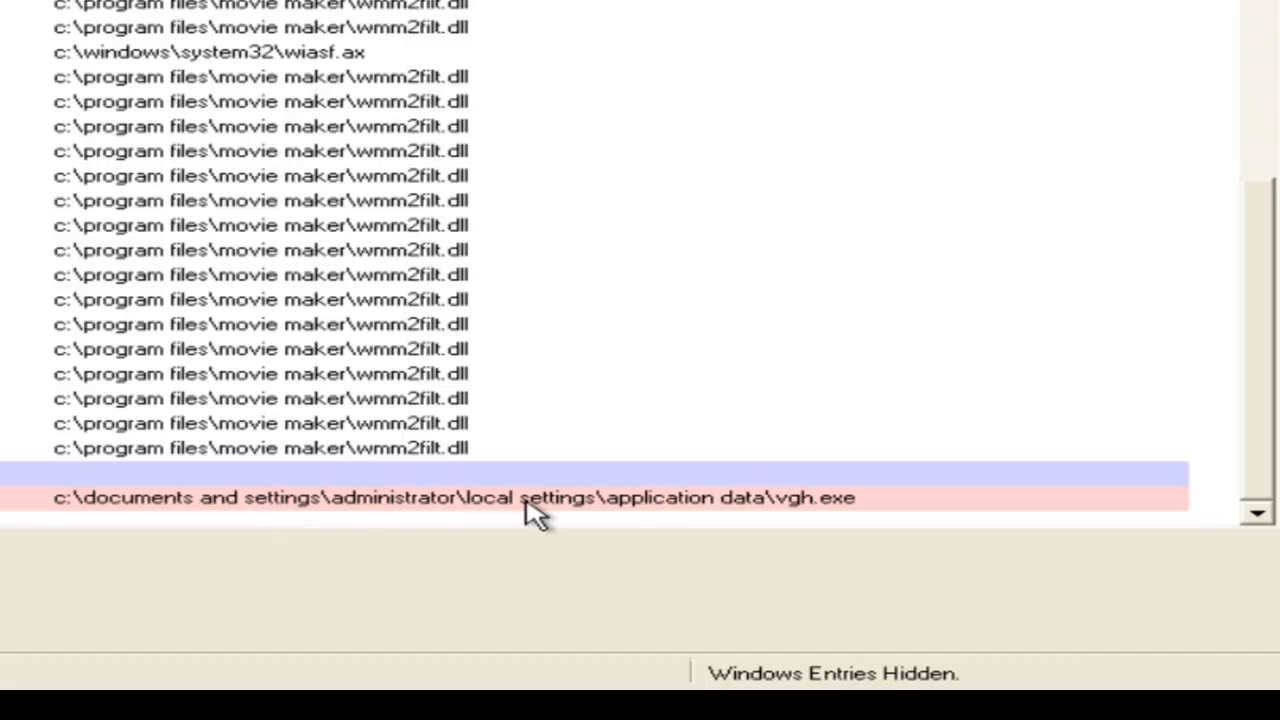
mouse_move(695, 510)
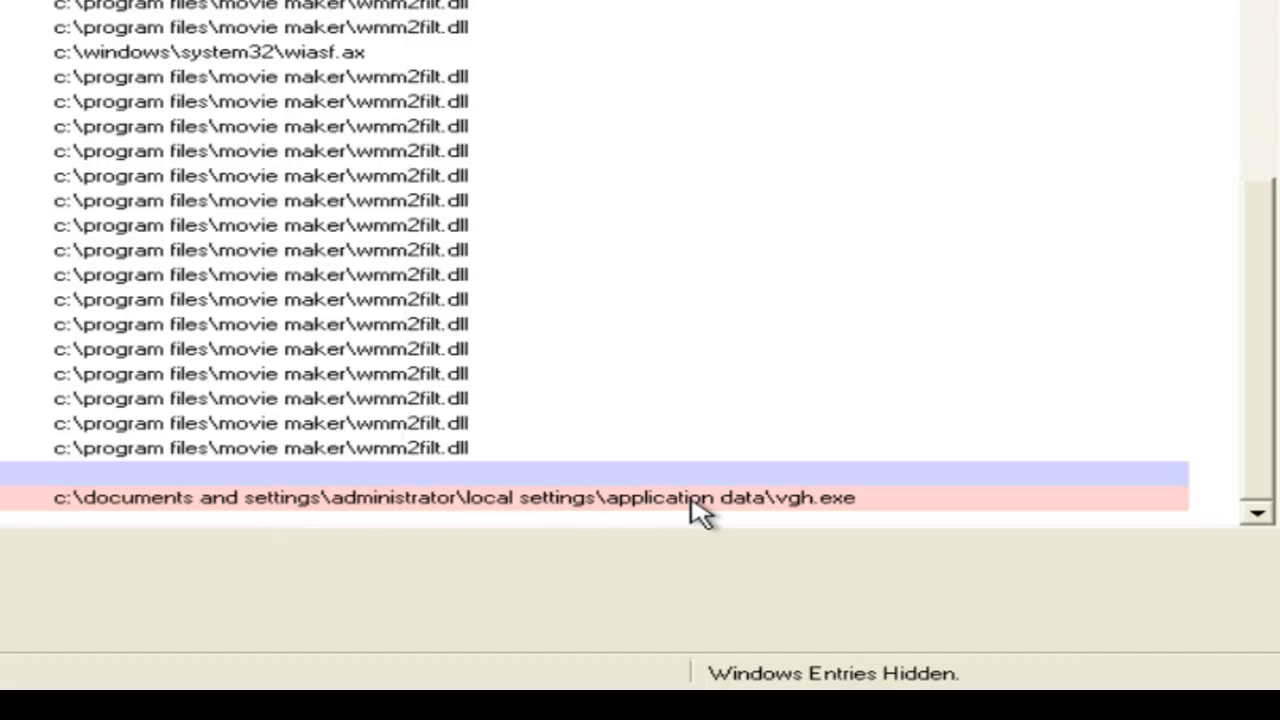
mouse_move(835, 515)
text(cd..)
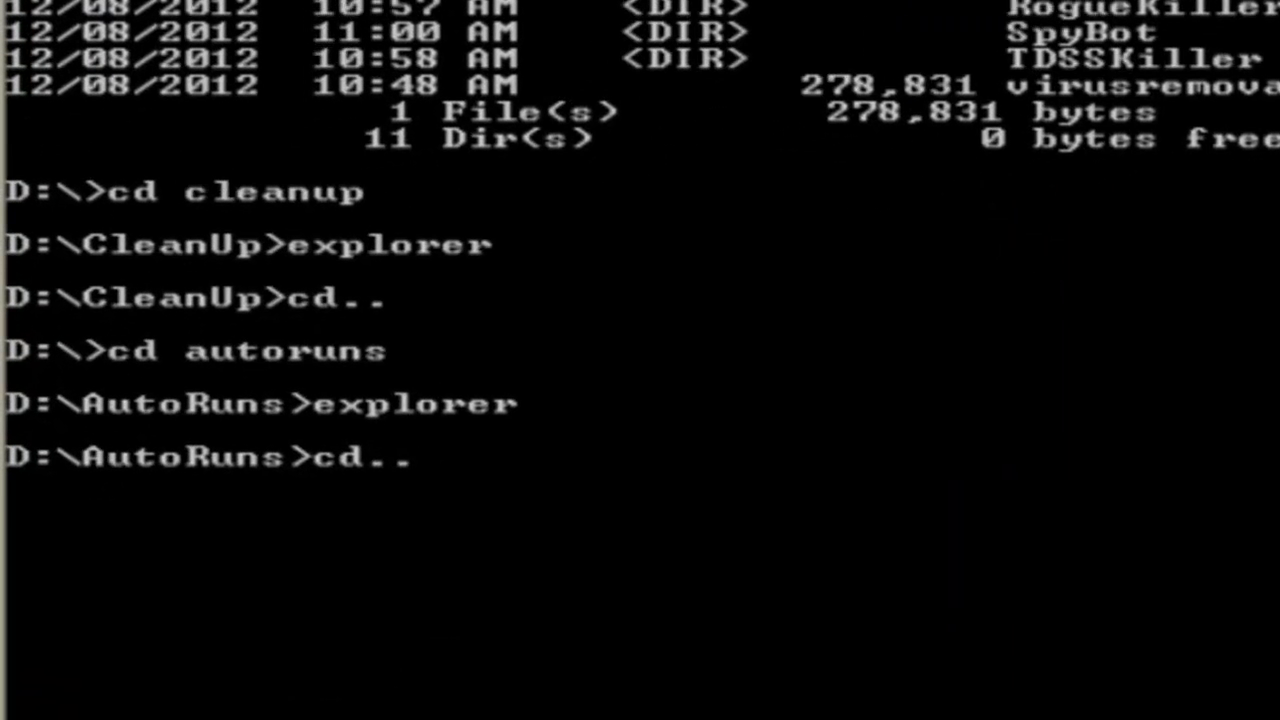
- Go back to drive D's root and launch Malwarebytes Anti-Rootkit from its folder
key(Return)
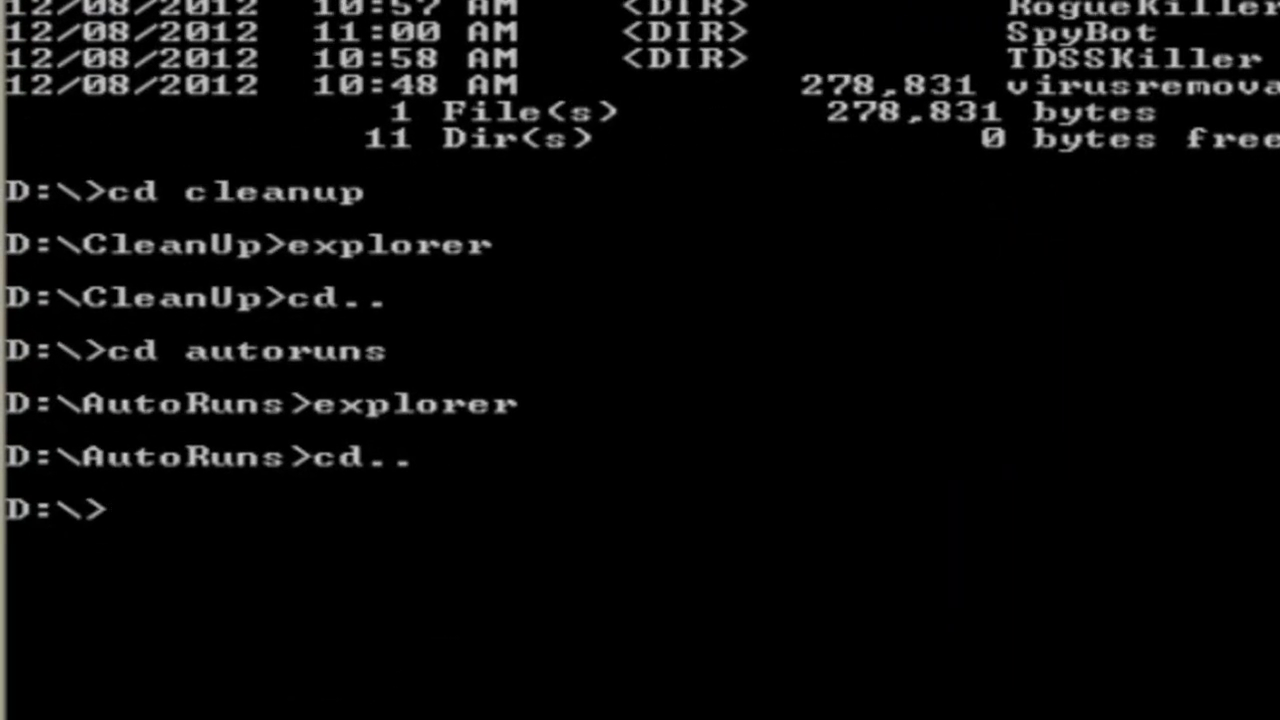
text(cd)
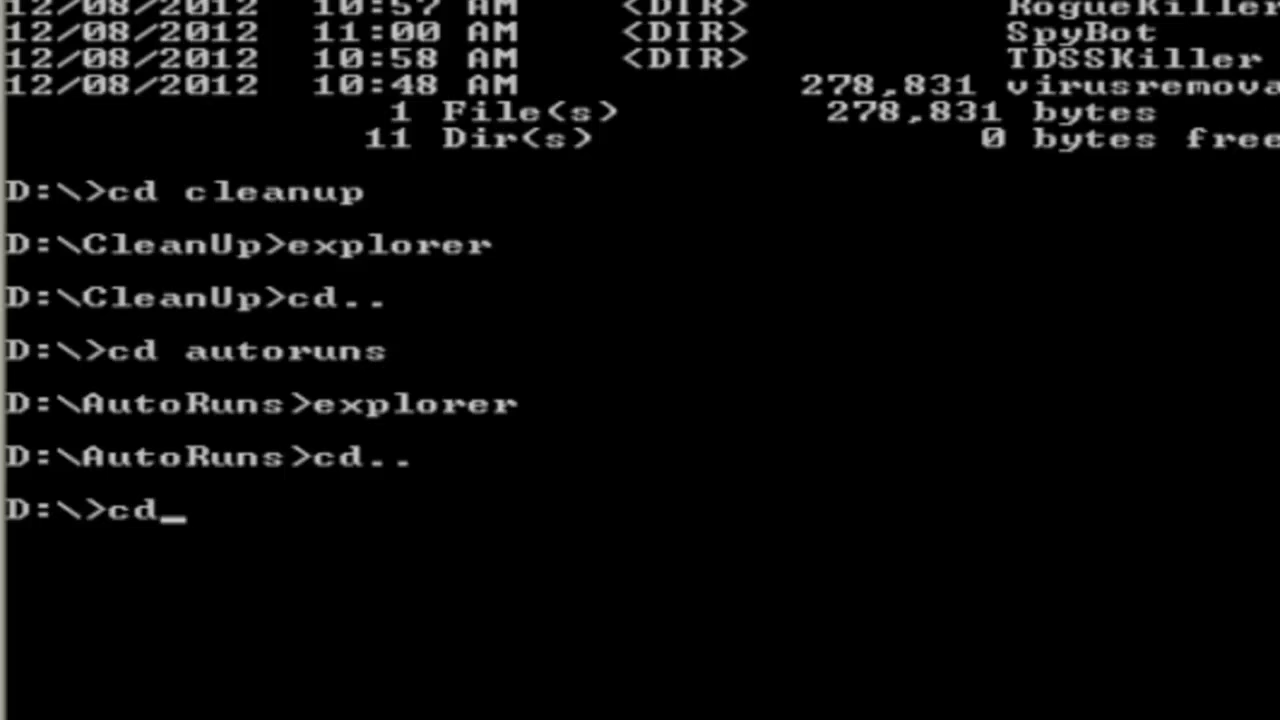
text(malw)
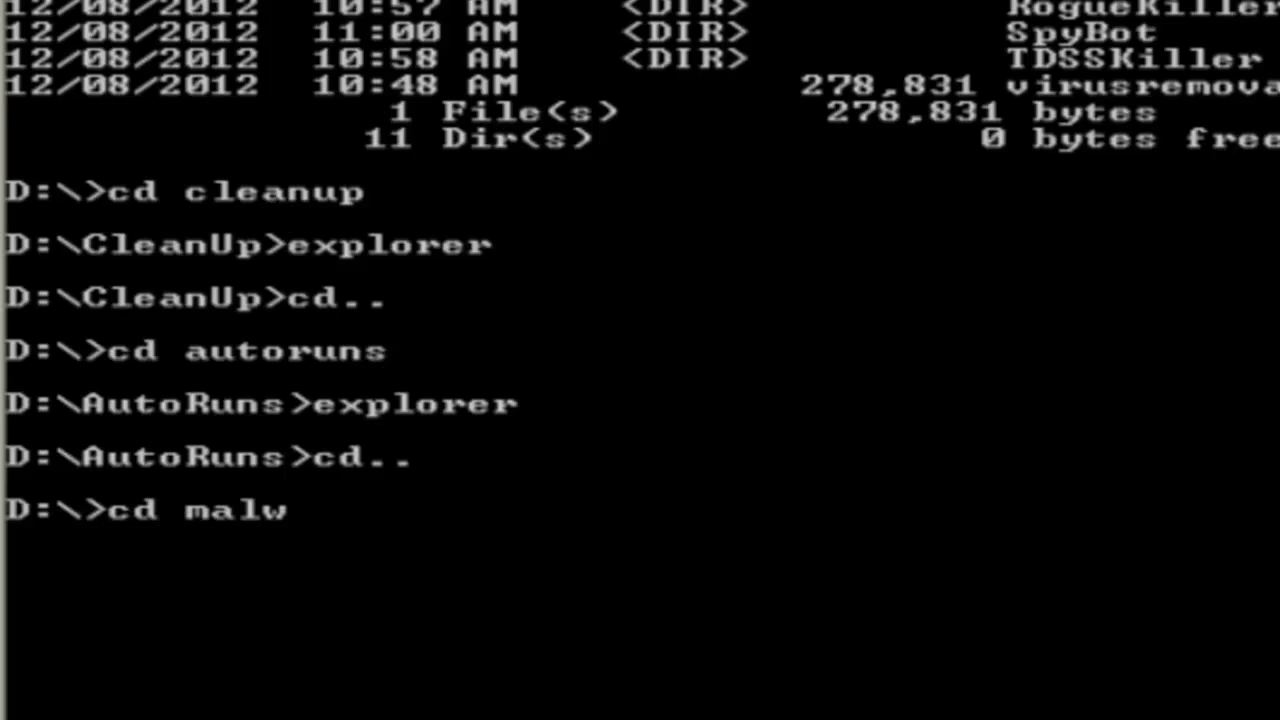
text(arebytes)
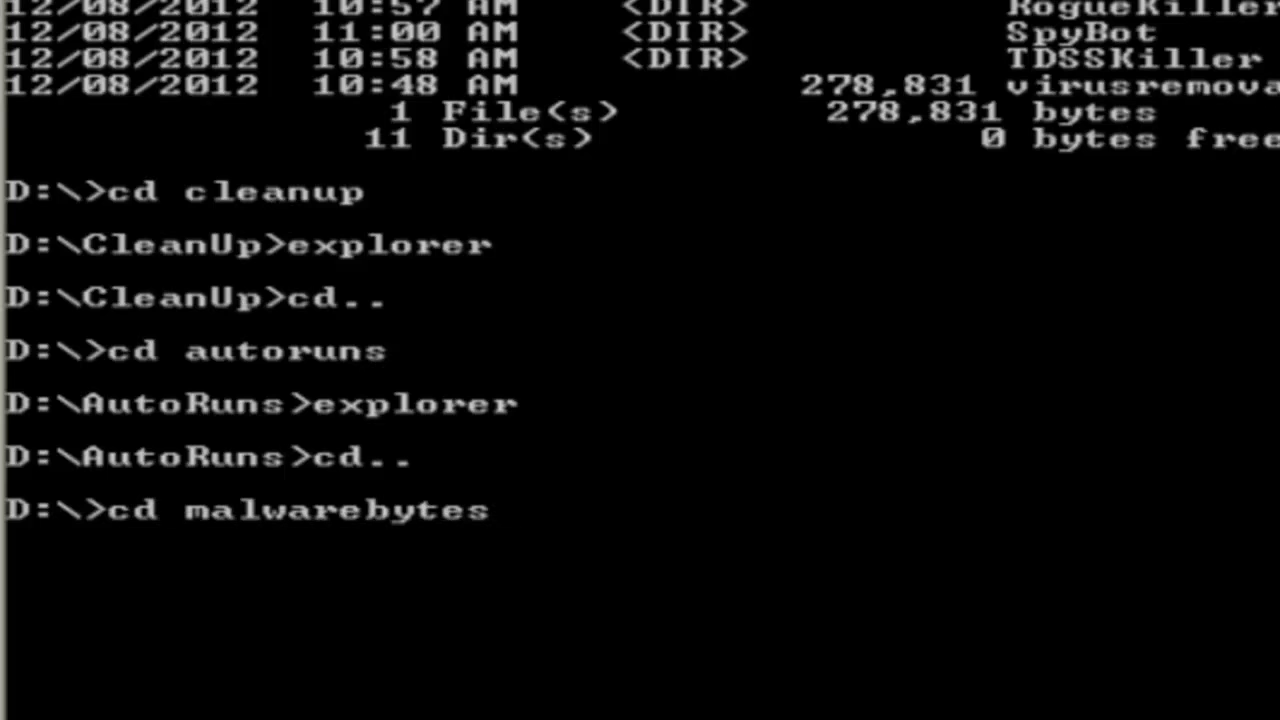
text(anti-rootk)
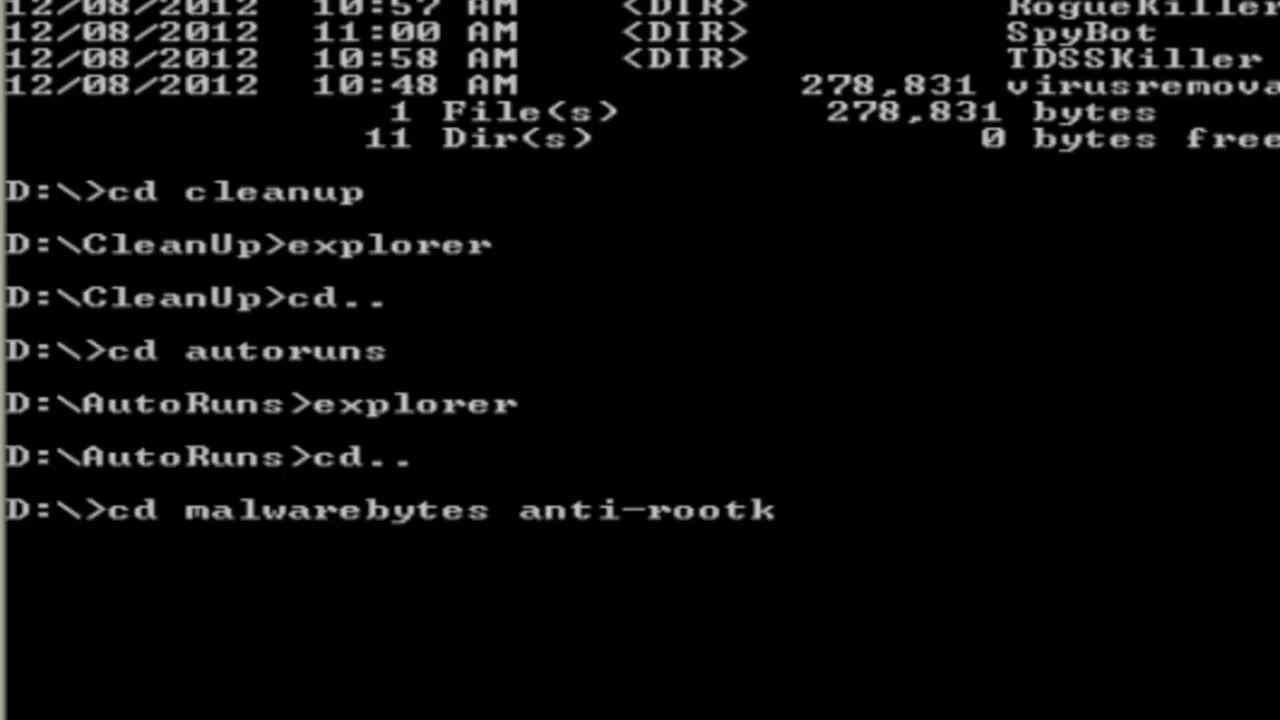
key(Return)
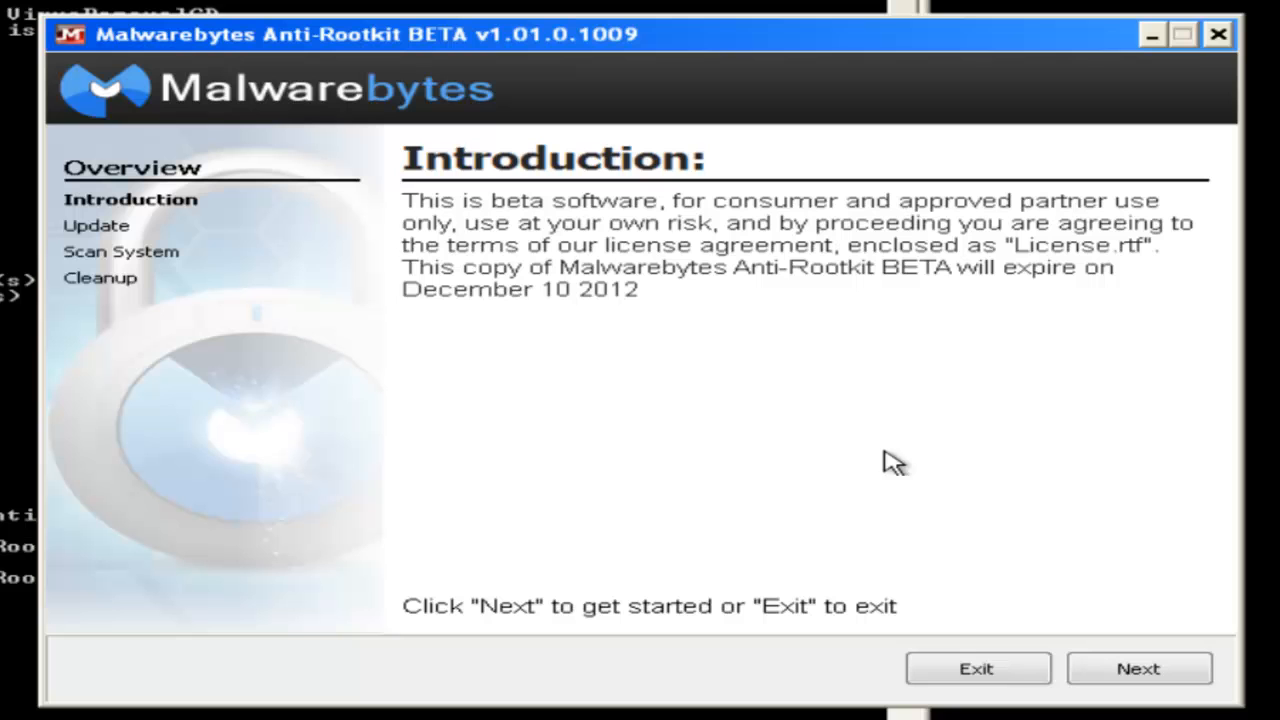
mouse_move(965, 645)
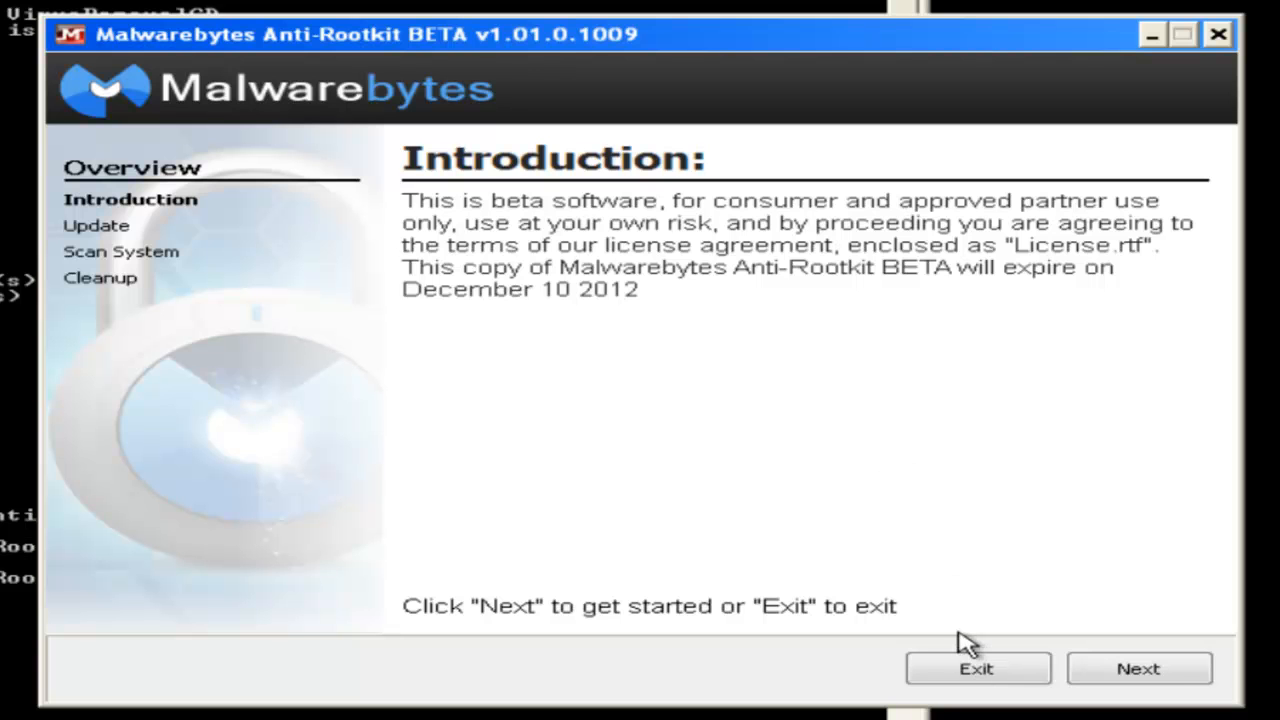
mouse_move(1170, 685)
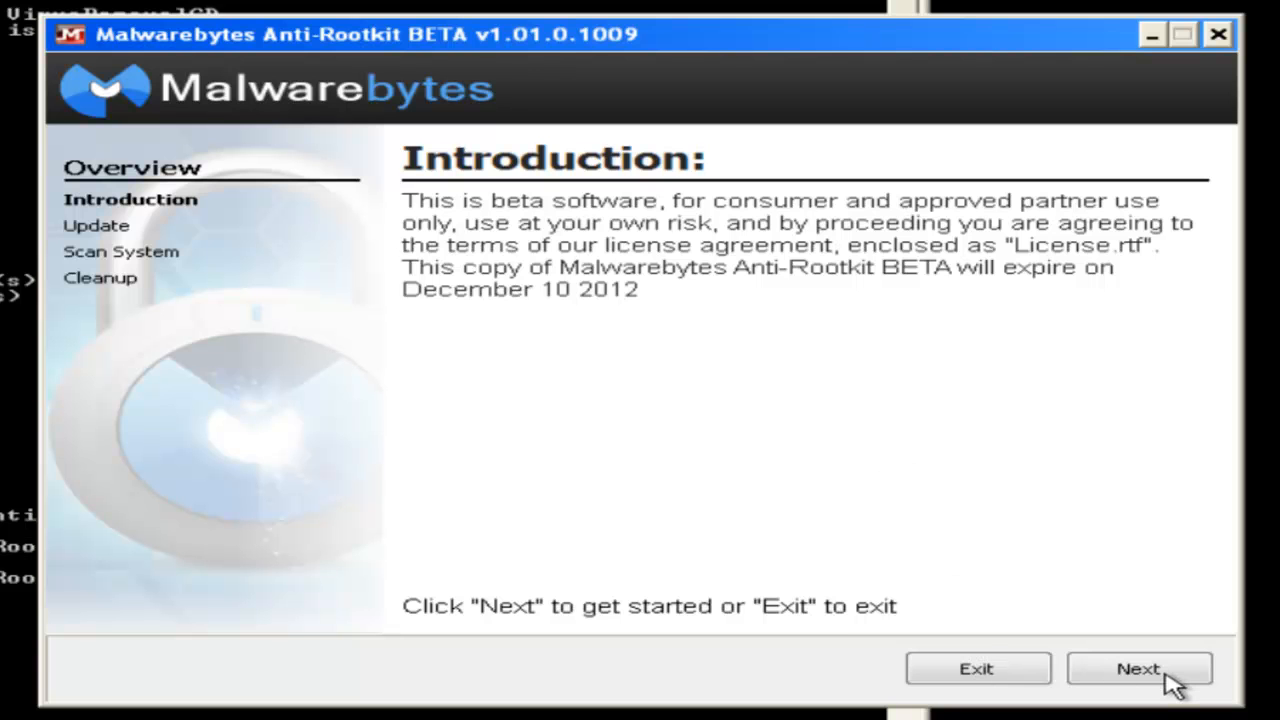
- Skip the introduction and database update pages, then start the rootkit scan
click(1138, 668)
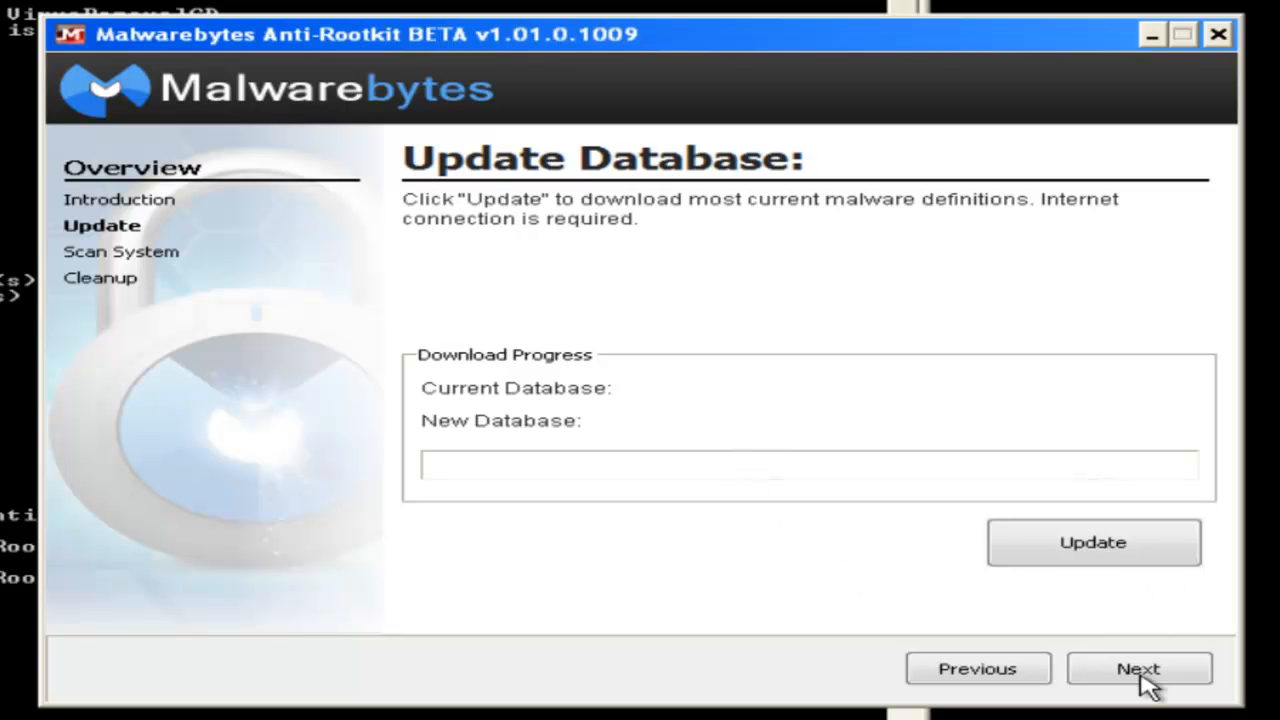
click(1138, 668)
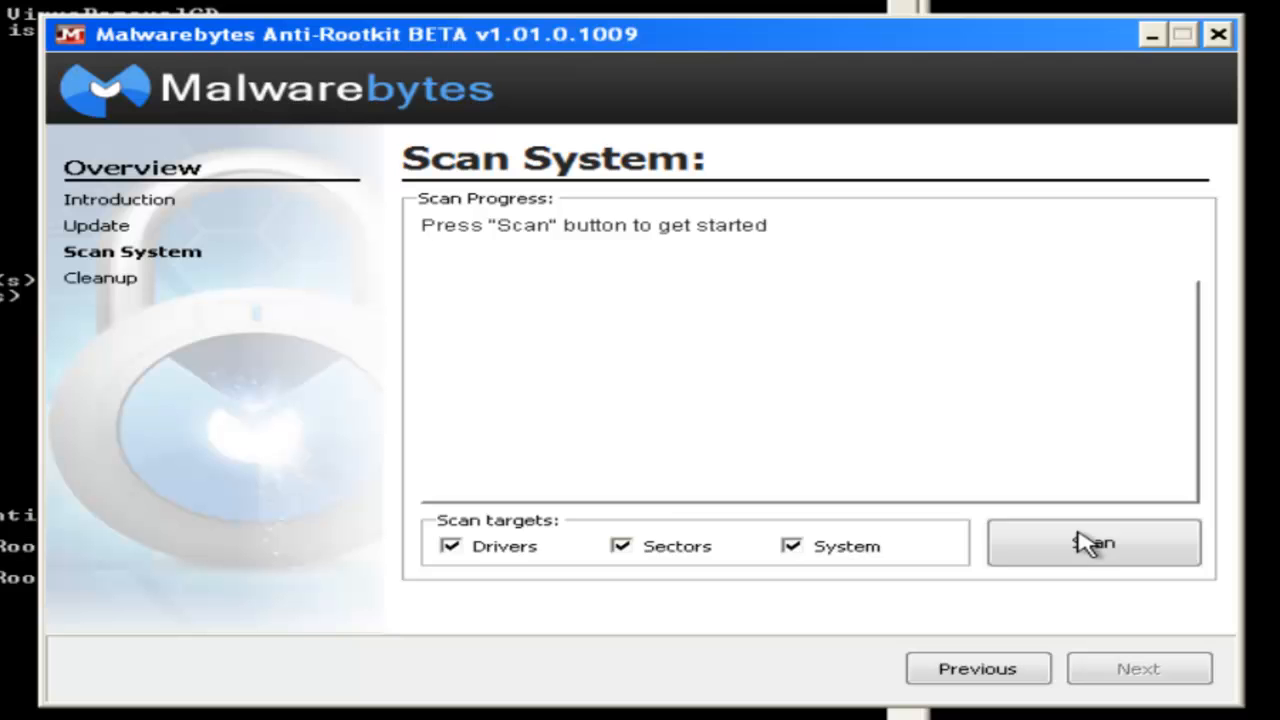
click(1093, 542)
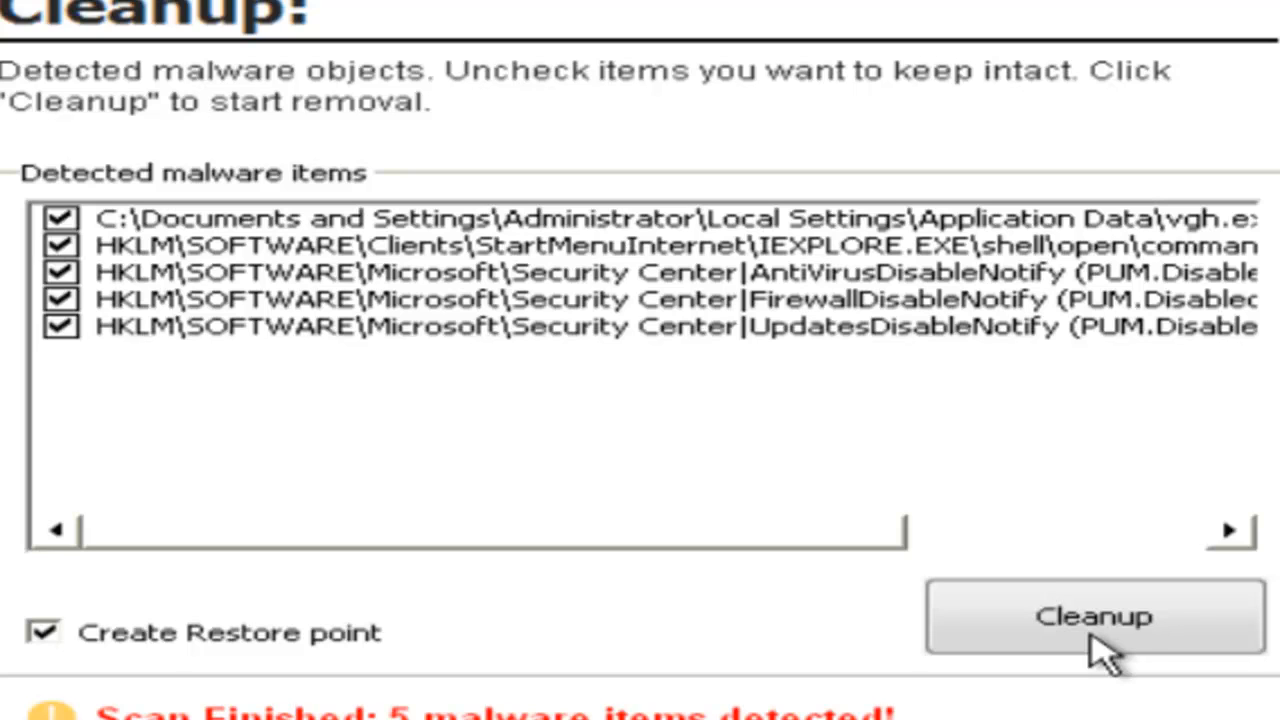
mouse_move(1010, 430)
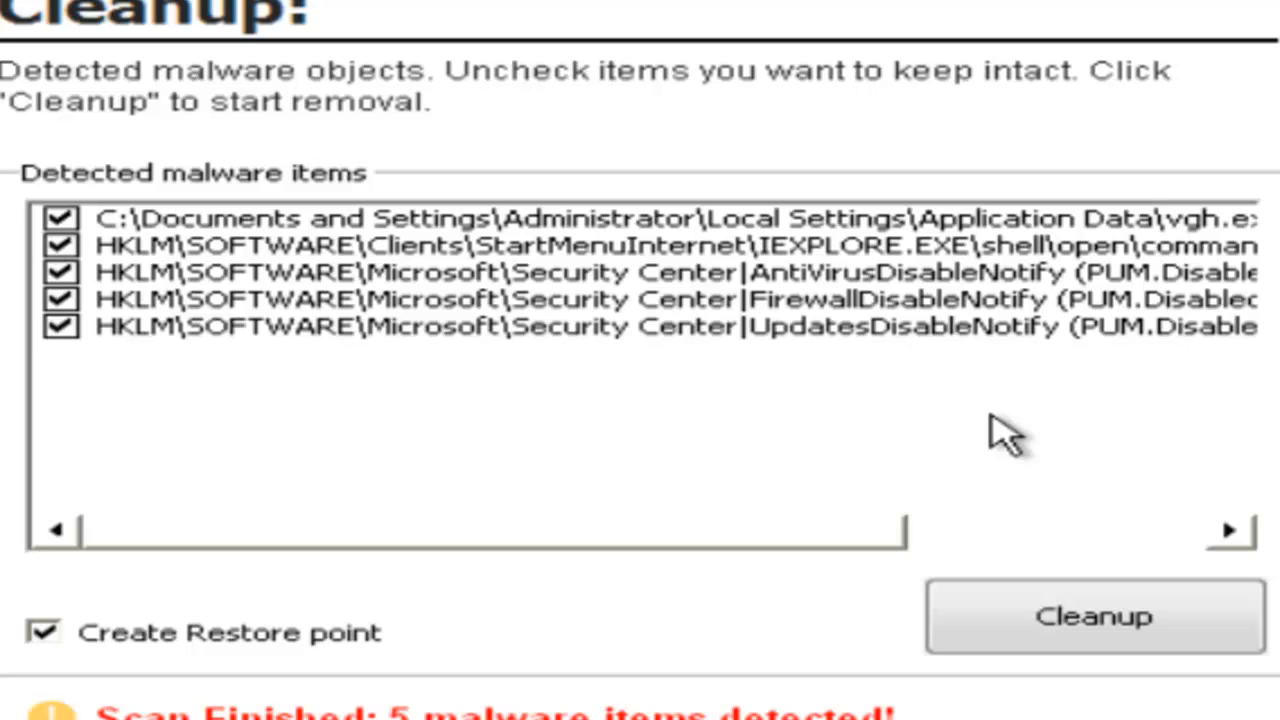
- Widen the results column to show the five detected items' full paths and labels
drag(480, 528, 930, 528)
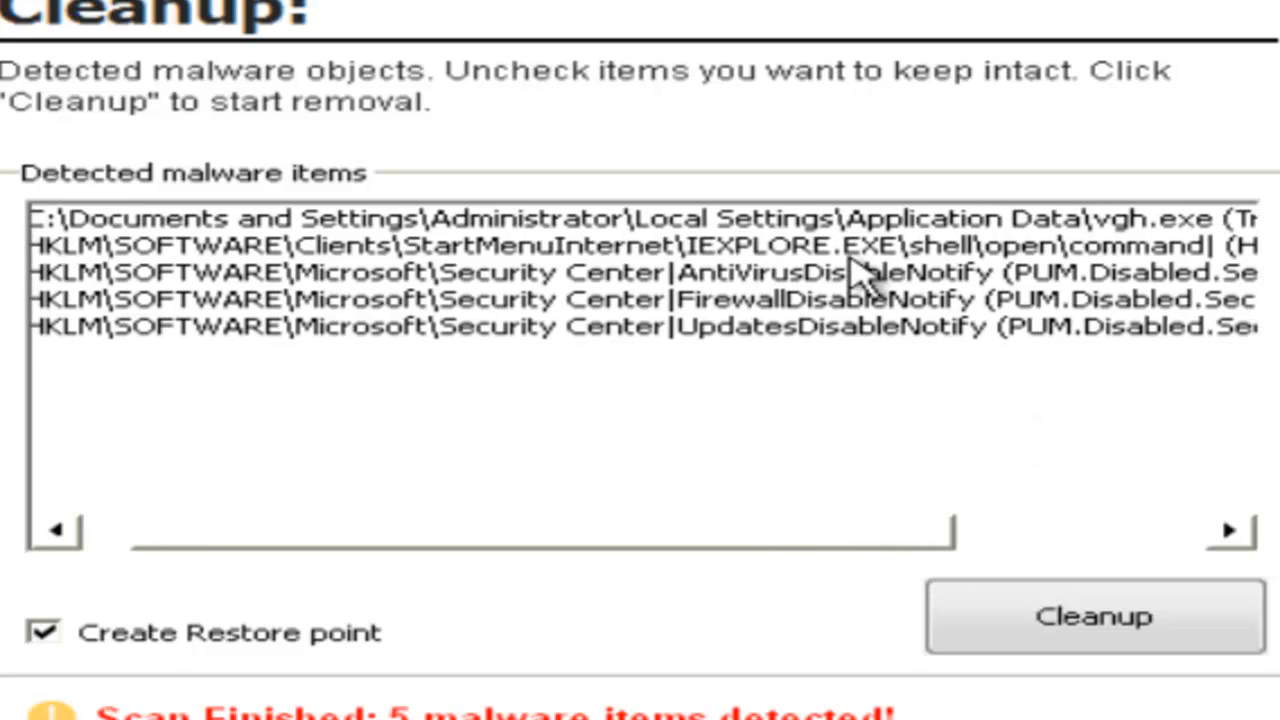
mouse_move(985, 265)
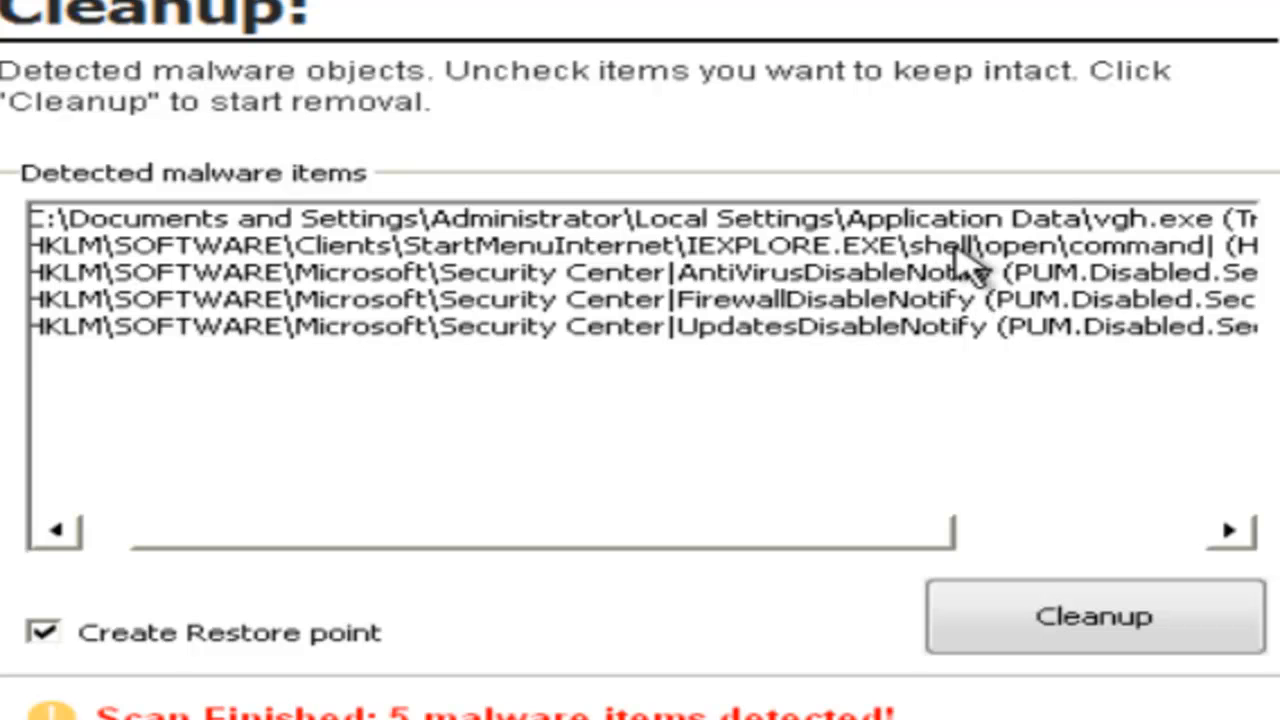
mouse_move(1115, 215)
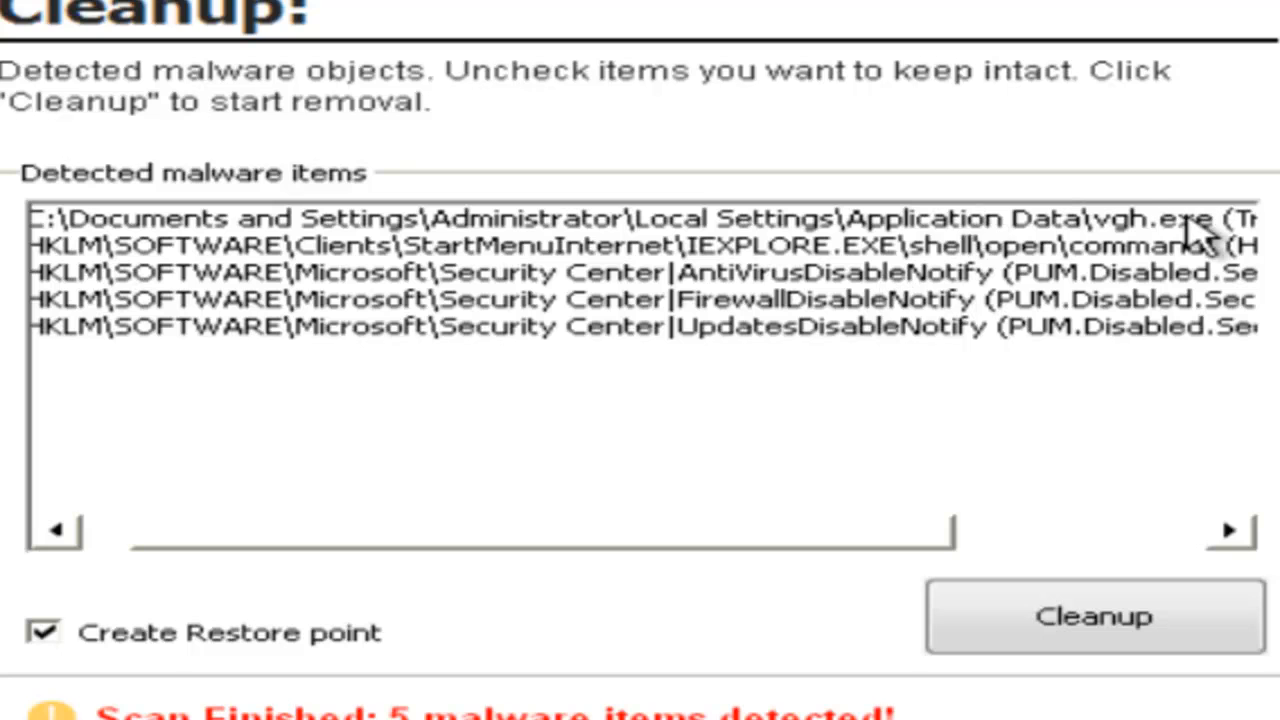
mouse_move(770, 325)
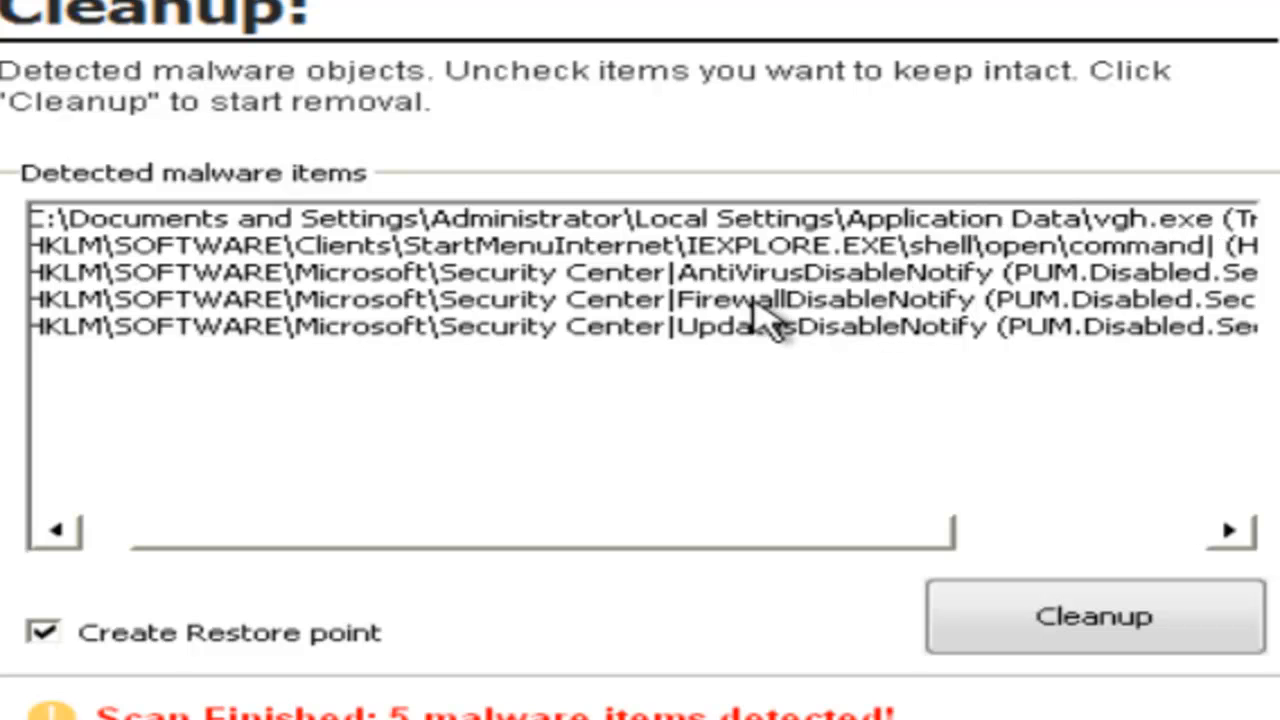
mouse_move(880, 330)
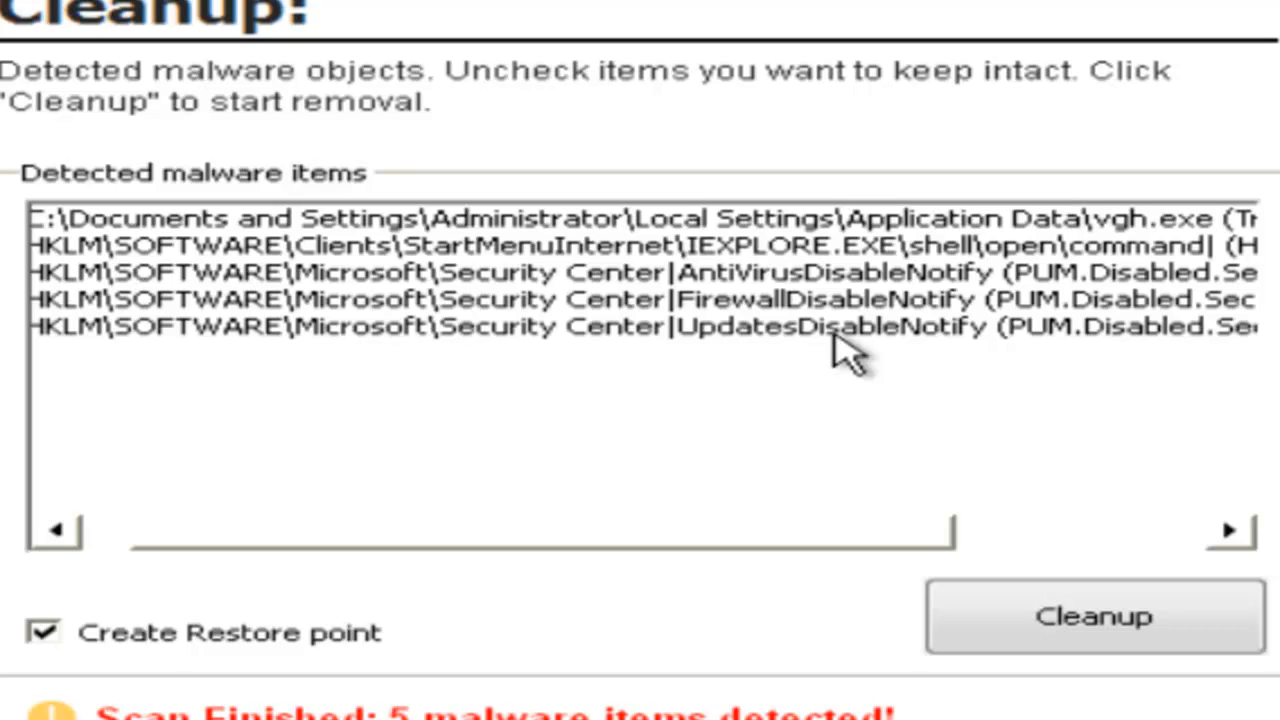
mouse_move(915, 445)
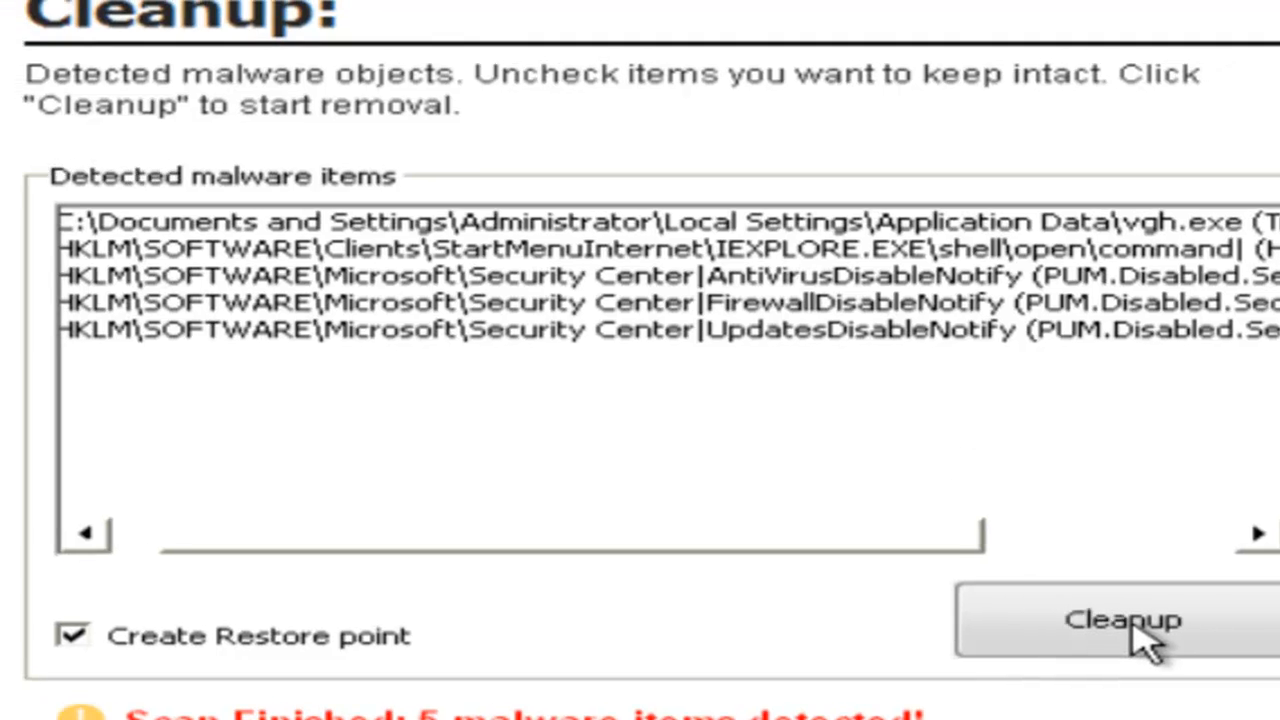
- Run Cleanup on the detected malware and accept the required reboot
click(1123, 620)
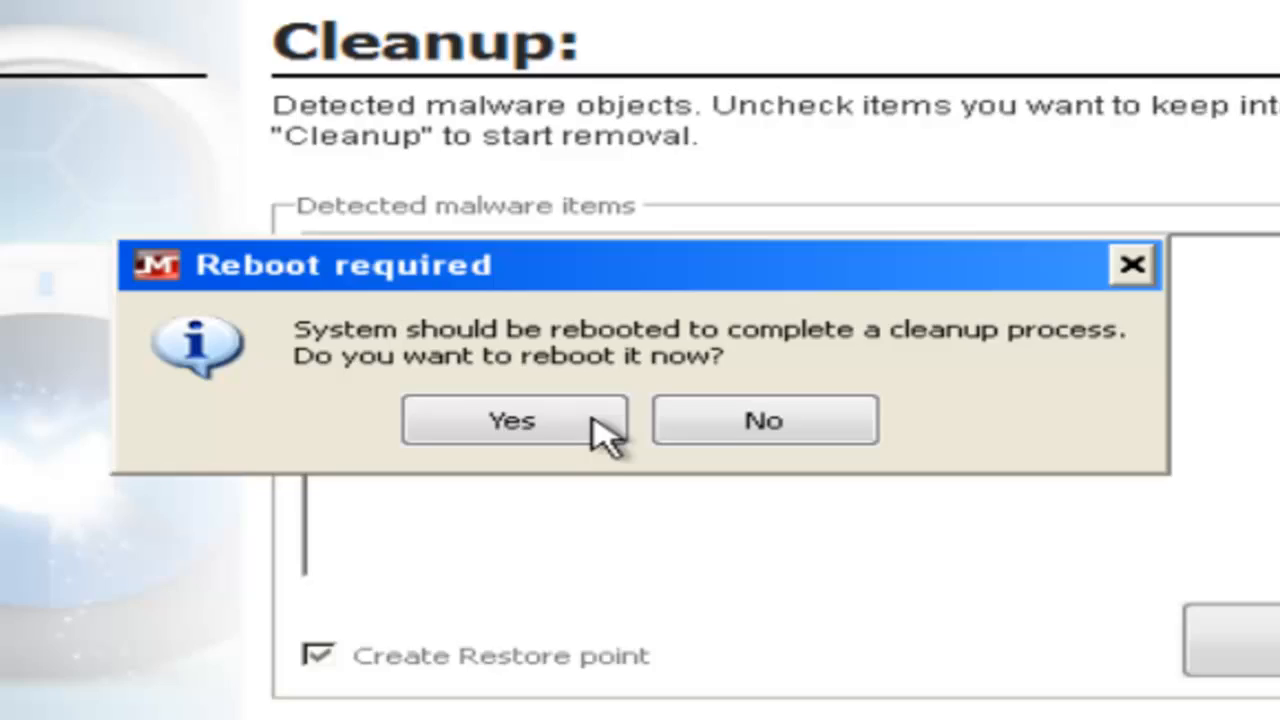
click(511, 420)
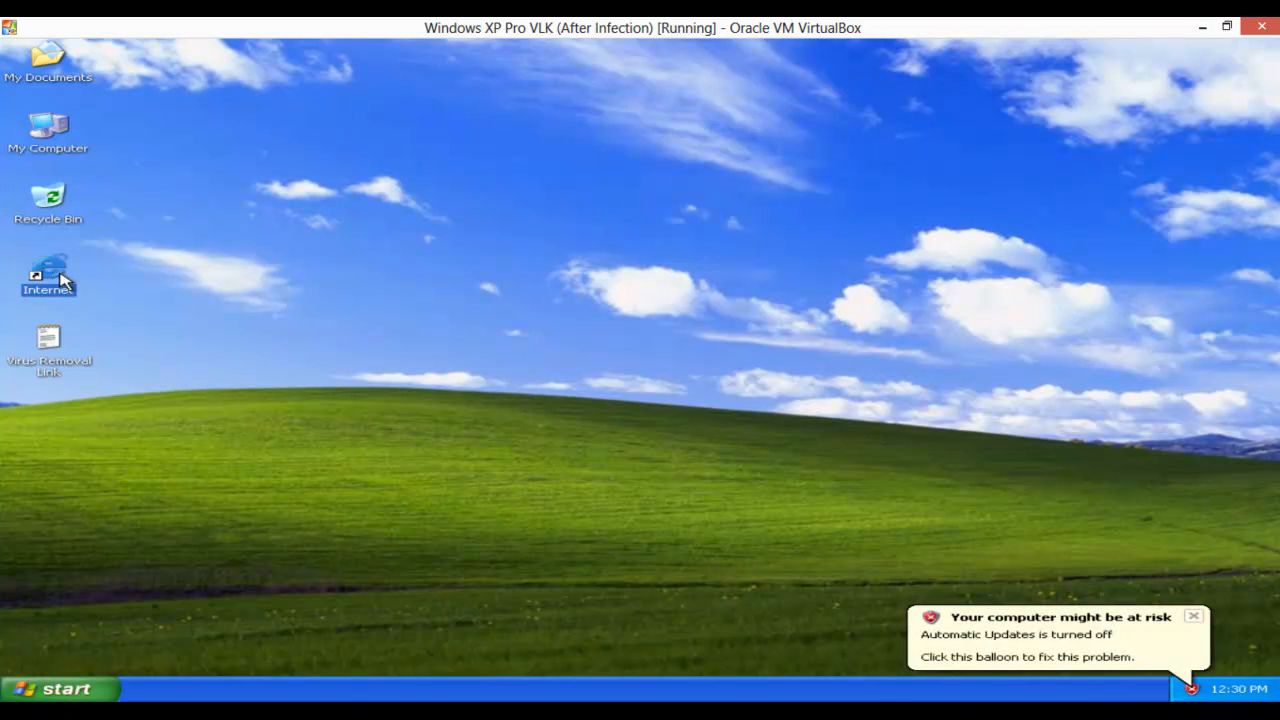
- Launch Internet Explorer from the desktop Internet icon, loading MSN.com
double_click(48, 275)
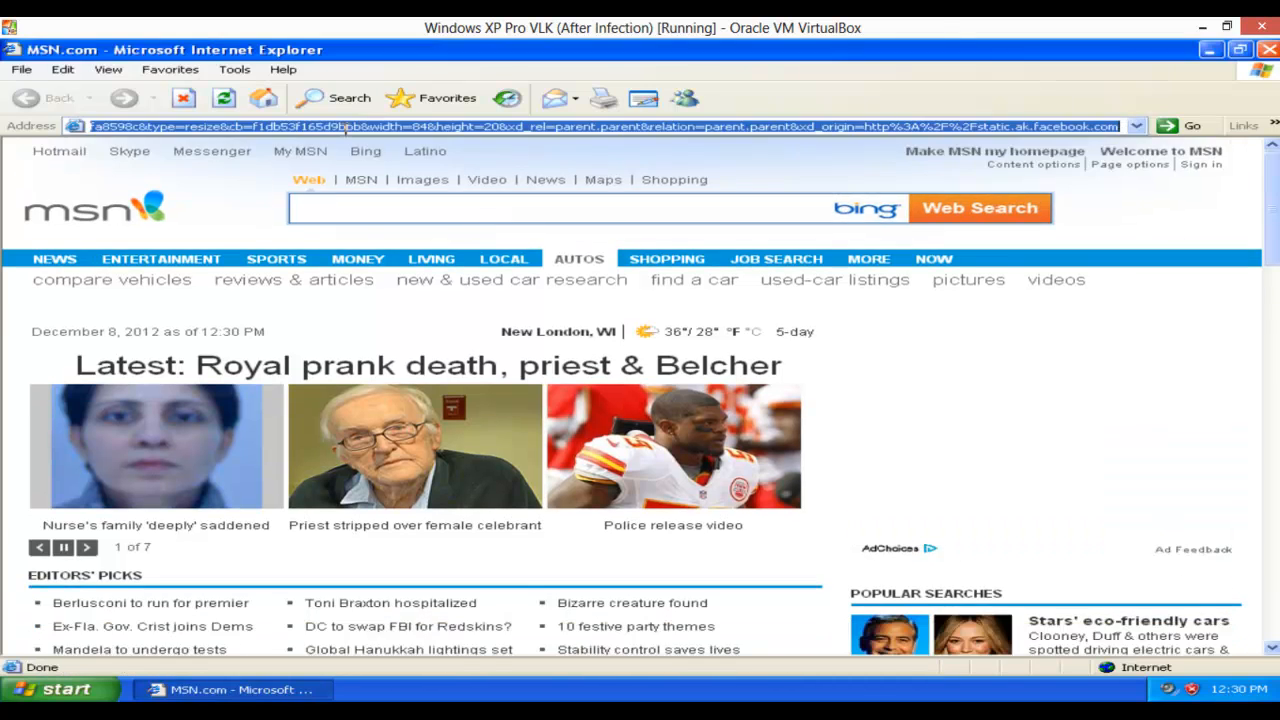
- Enter ninite.com in the address bar to load the Ninite site
text(n)
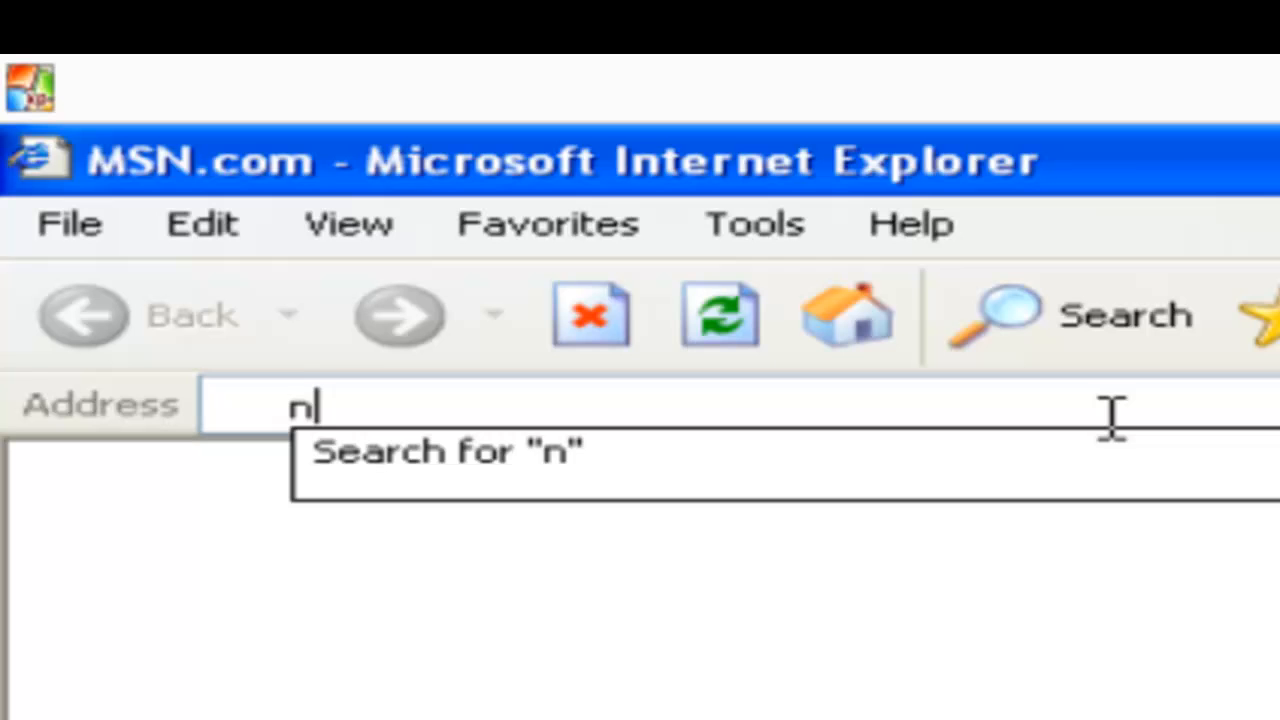
text(inite.com)
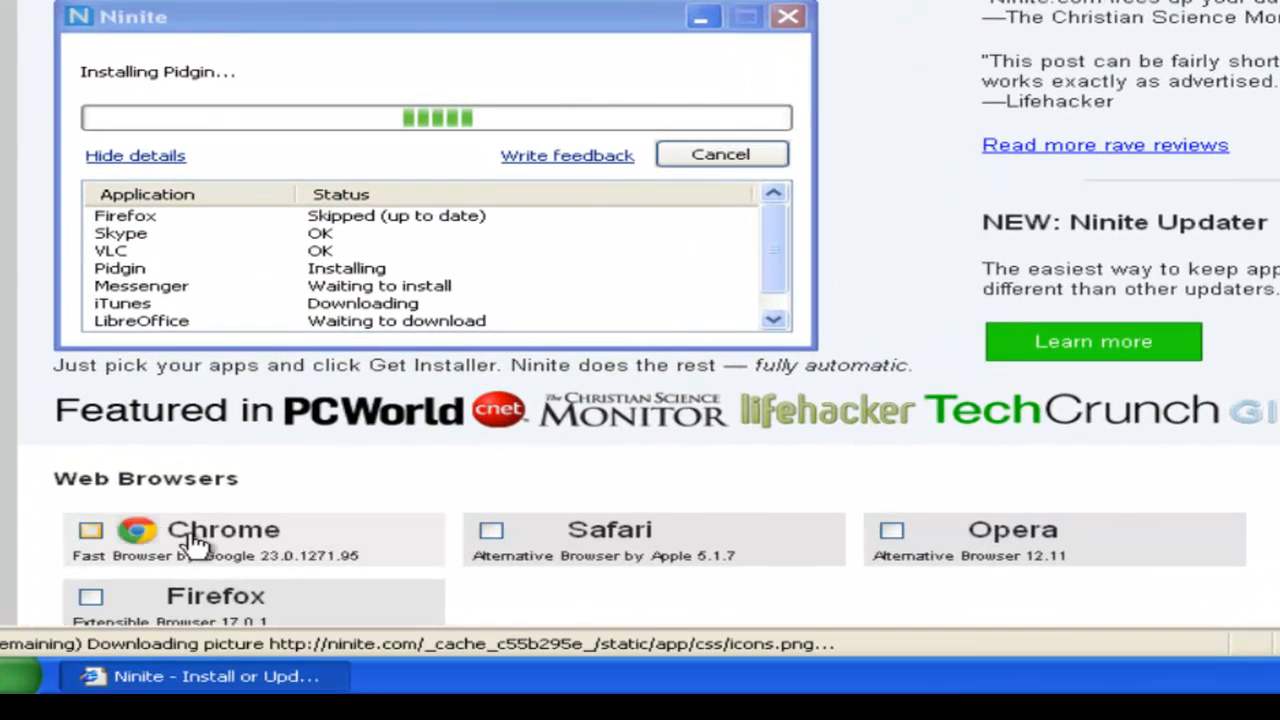
- Scroll the Ninite app list and tick Reader
scroll(down, 3)
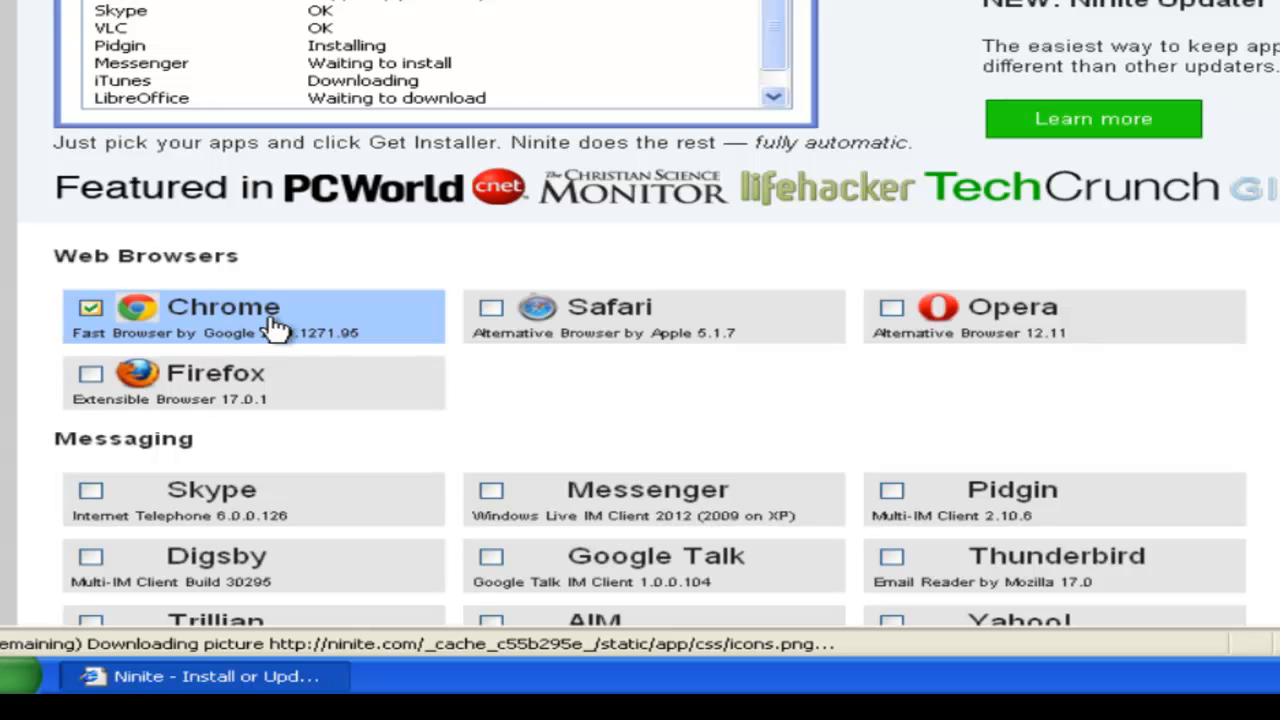
scroll(down, 3)
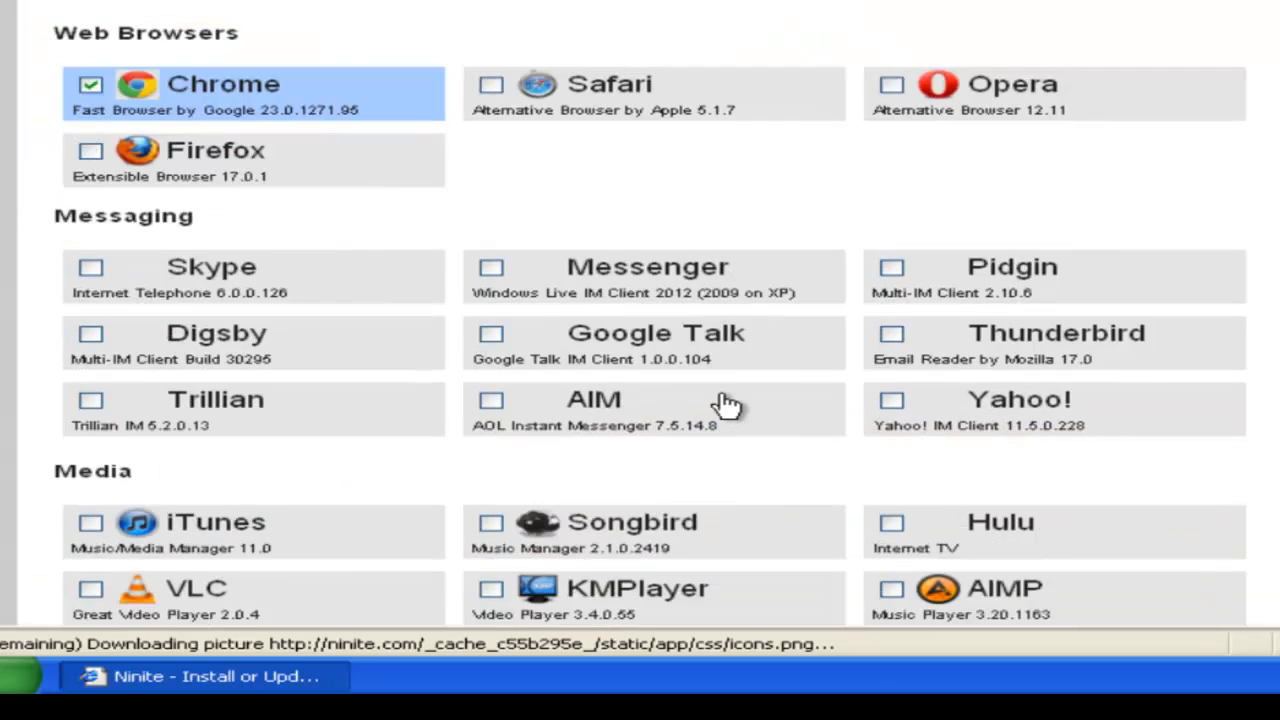
scroll(down, 3)
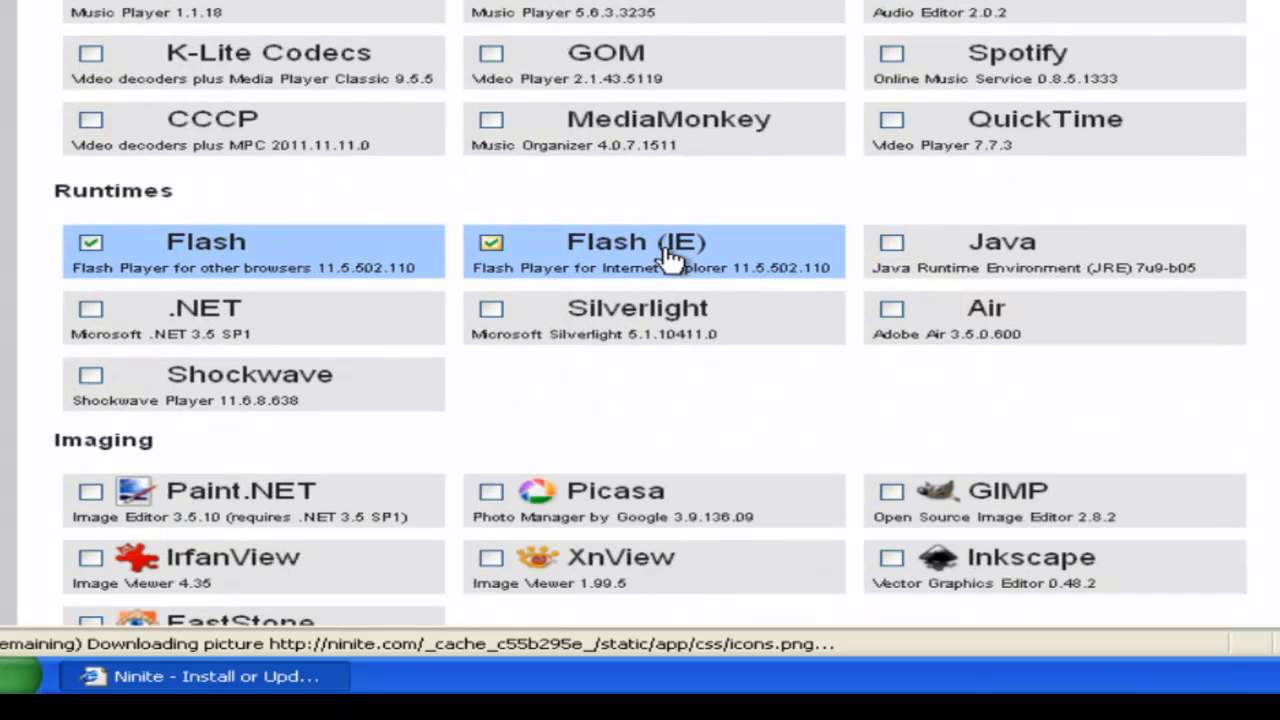
scroll(down, 3)
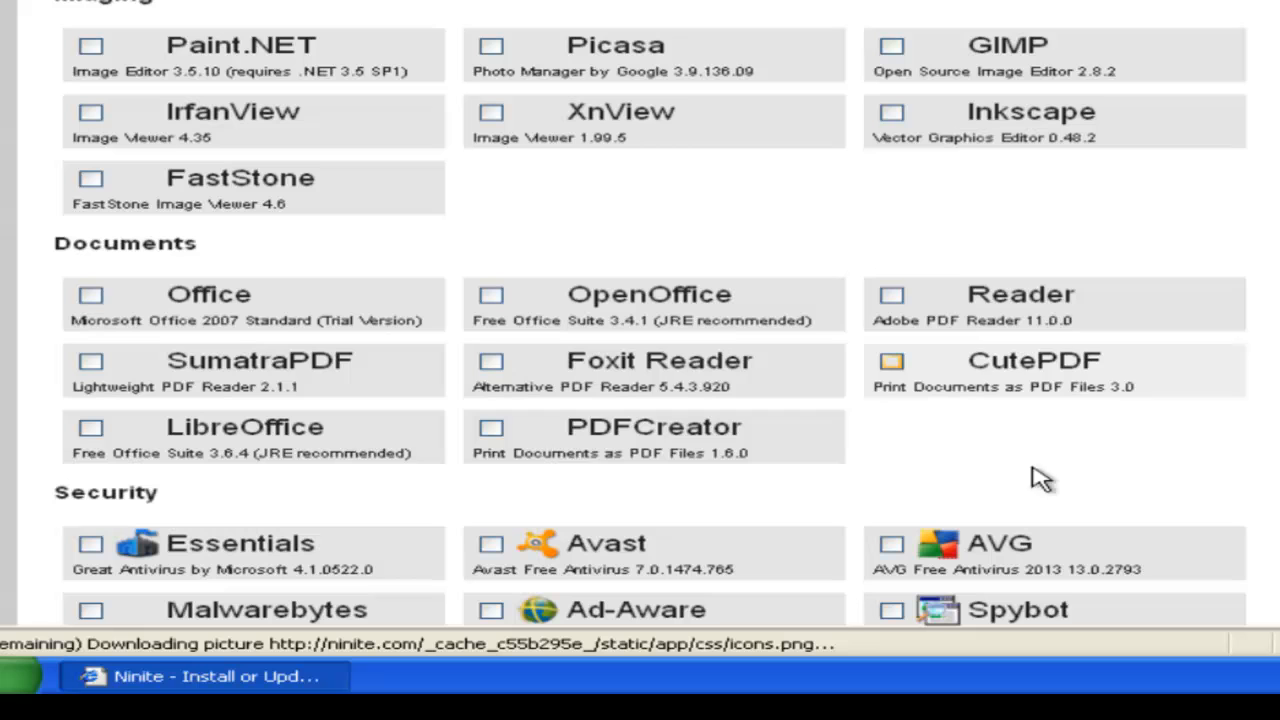
click(891, 294)
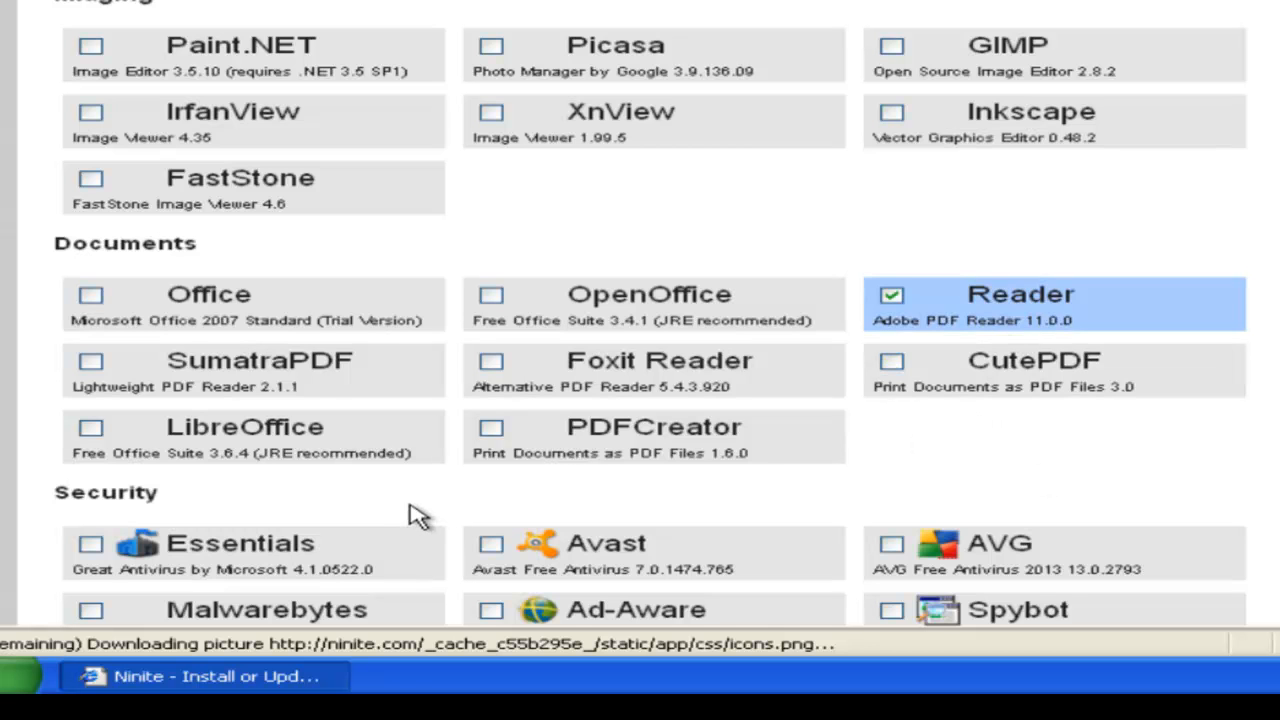
mouse_move(430, 497)
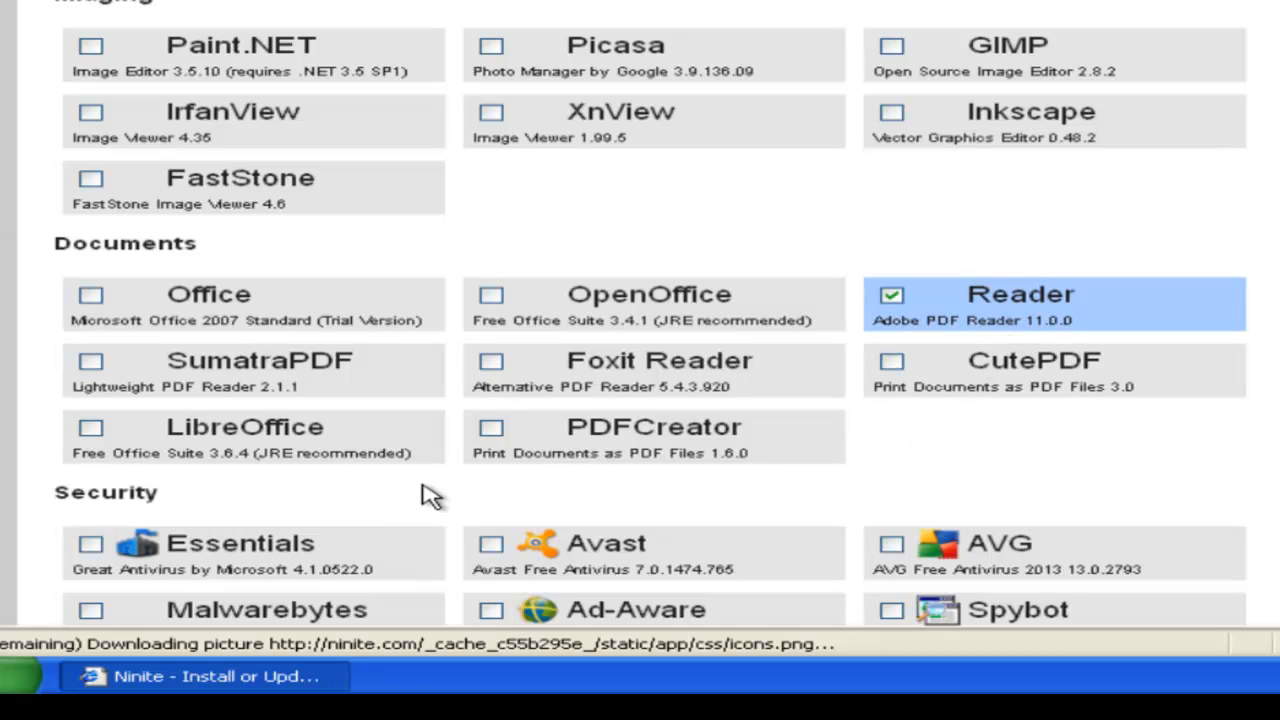
- Tick Essentials and scroll down to the Get Installer button
scroll(down, 3)
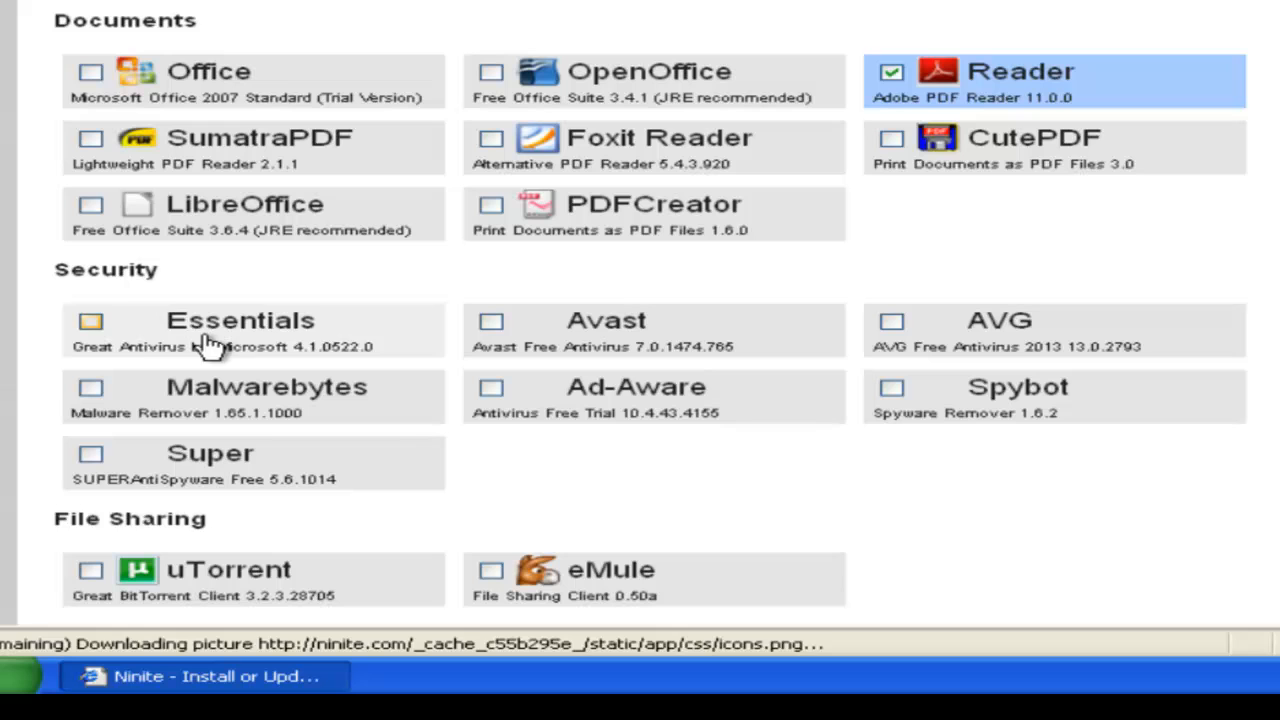
click(91, 320)
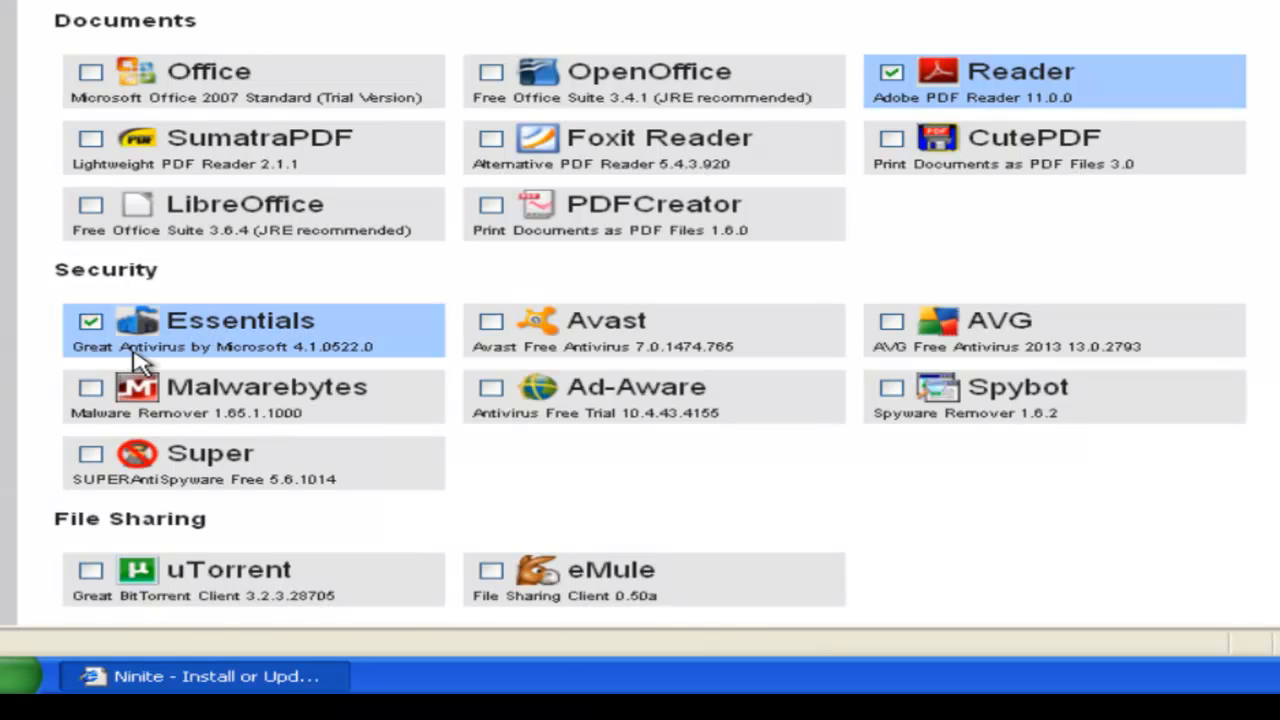
mouse_move(295, 375)
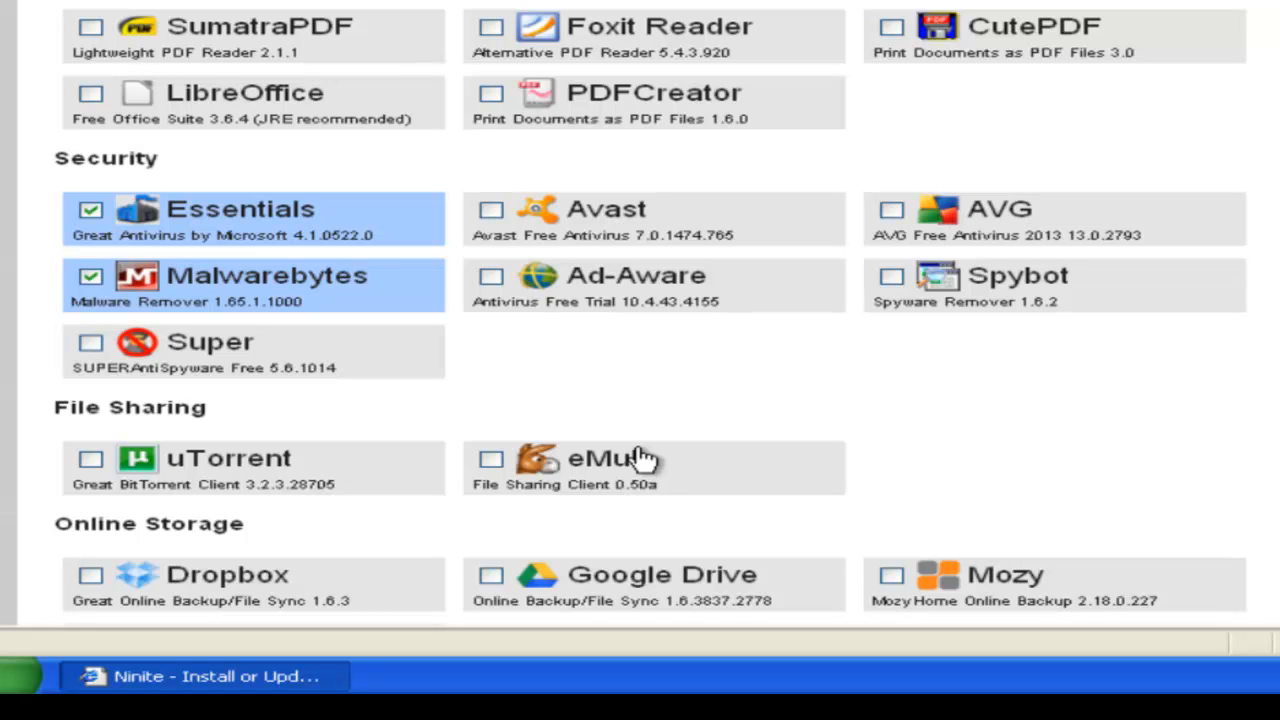
mouse_move(255, 305)
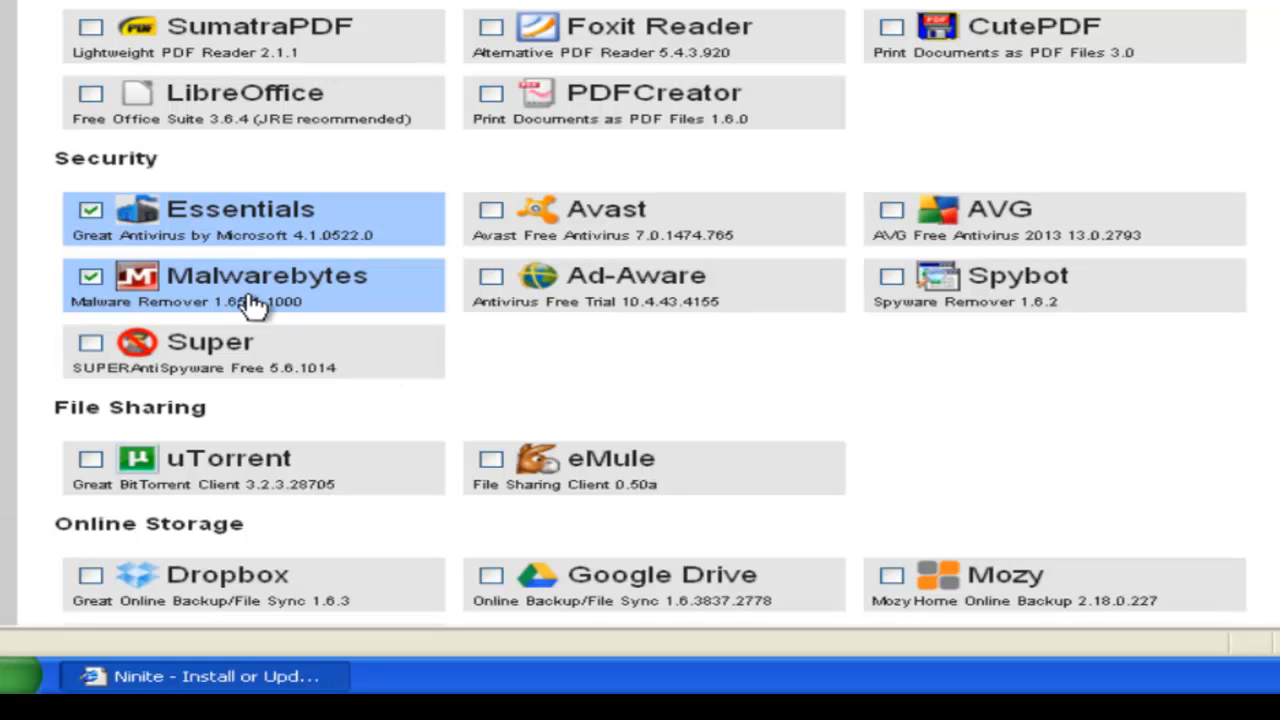
mouse_move(640, 430)
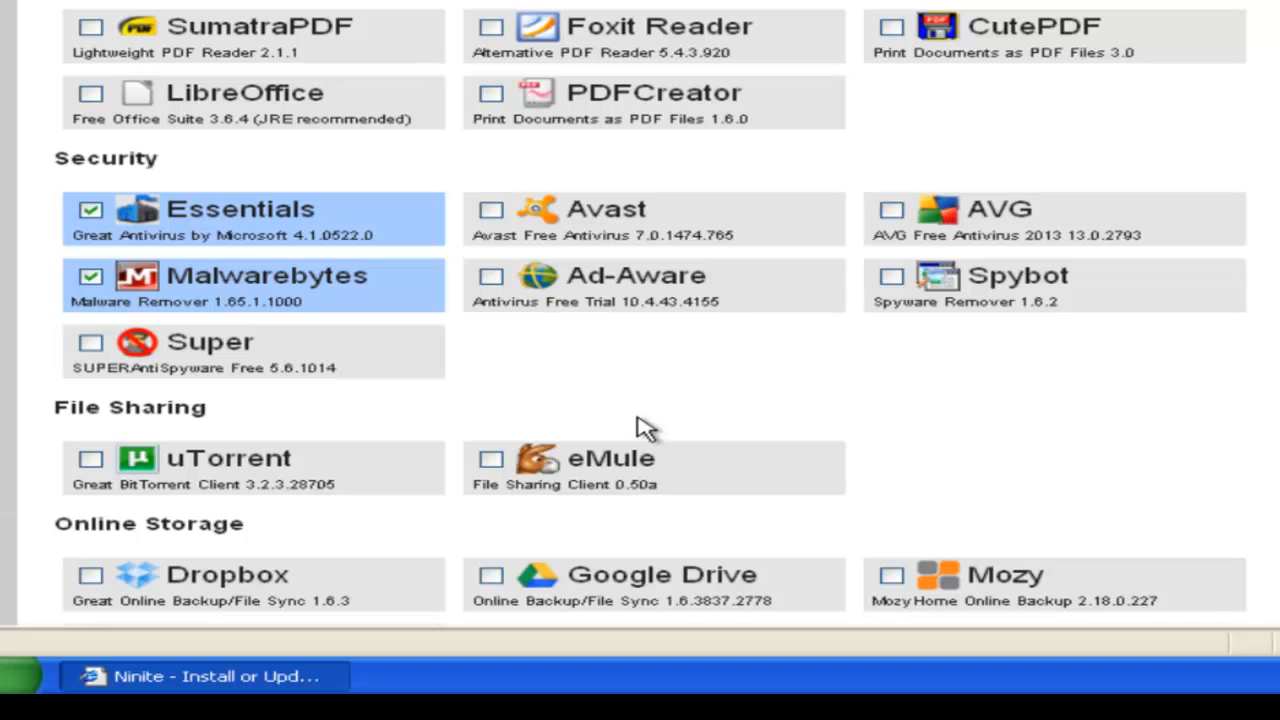
scroll(down, 3)
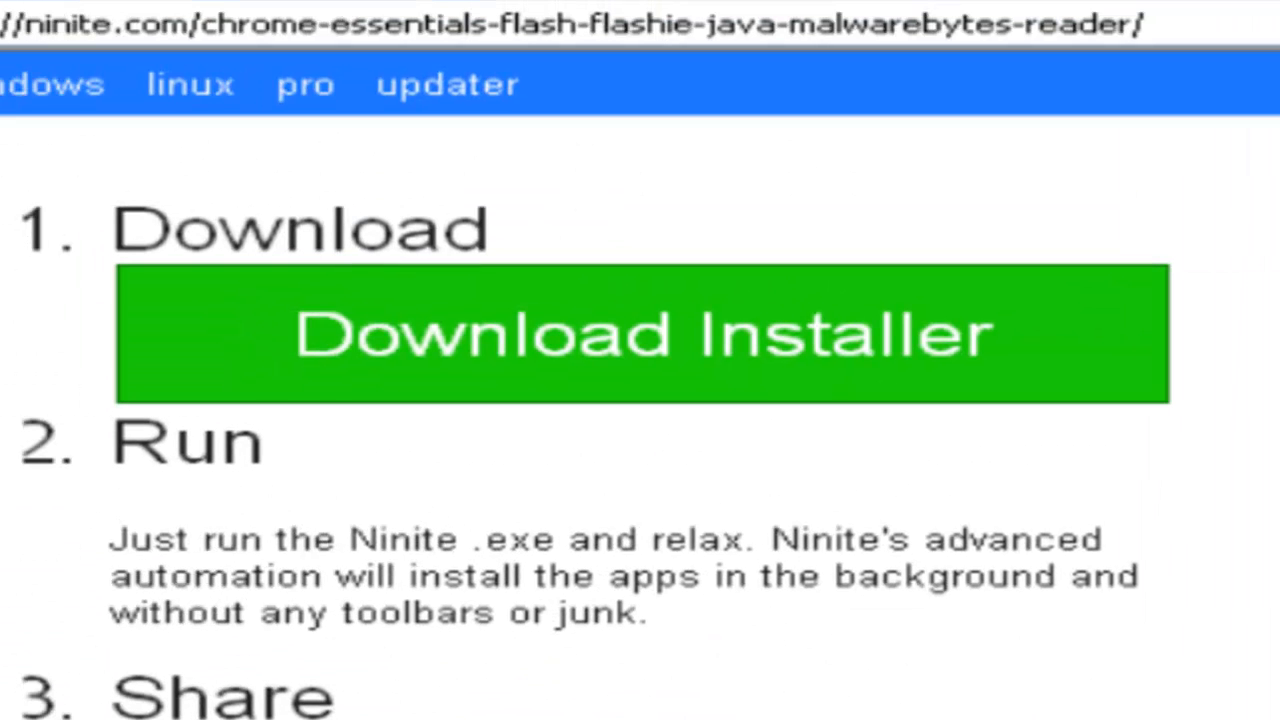
mouse_move(700, 548)
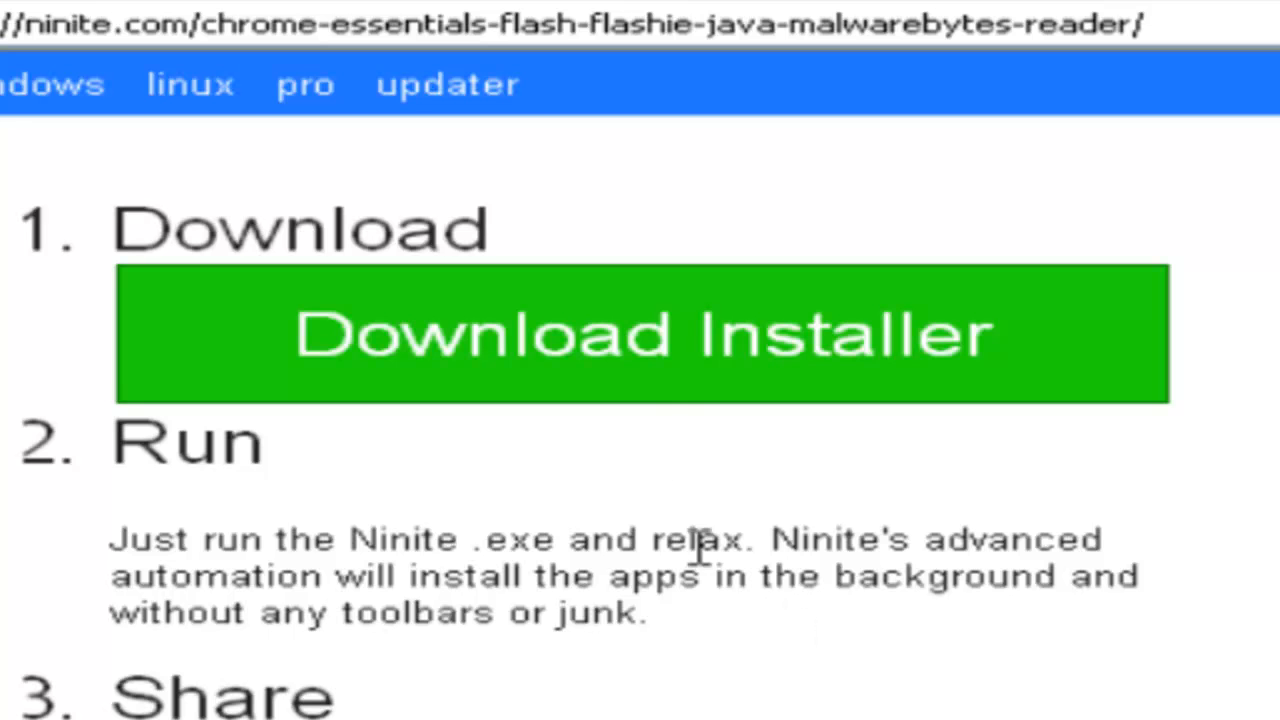
- Save the custom Ninite installer to the desktop and close Internet Explorer
click(645, 334)
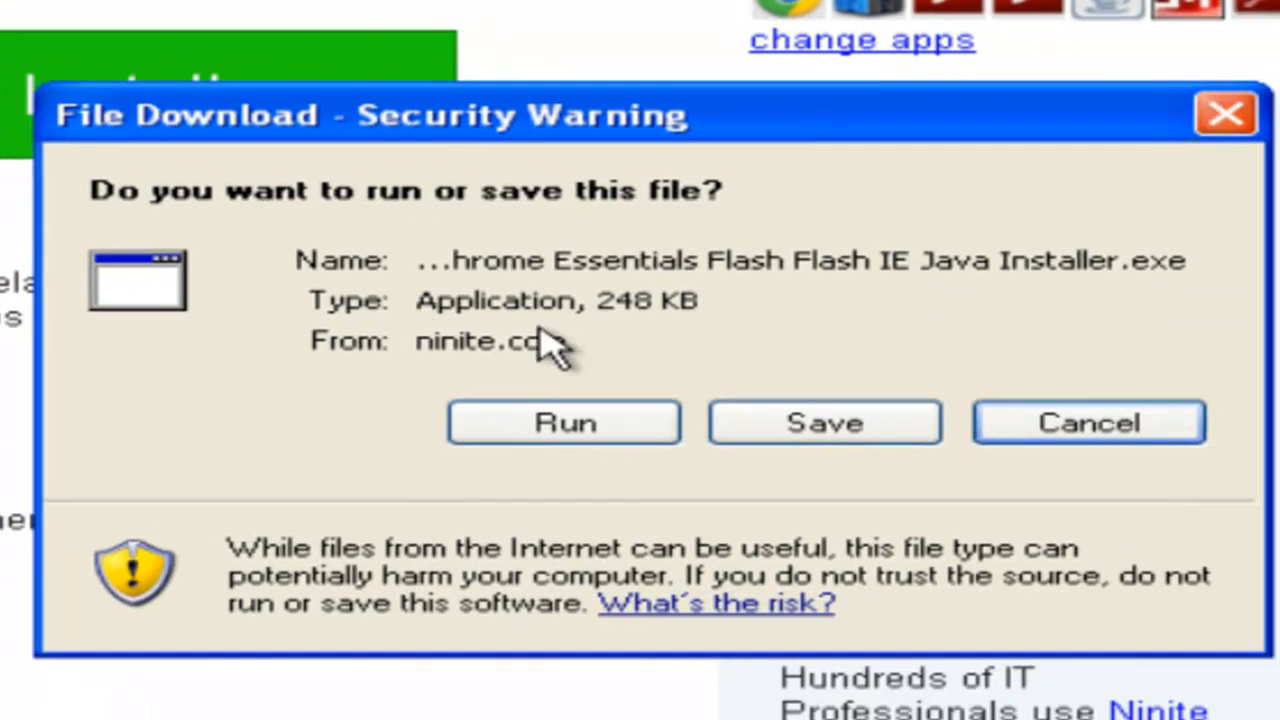
click(824, 421)
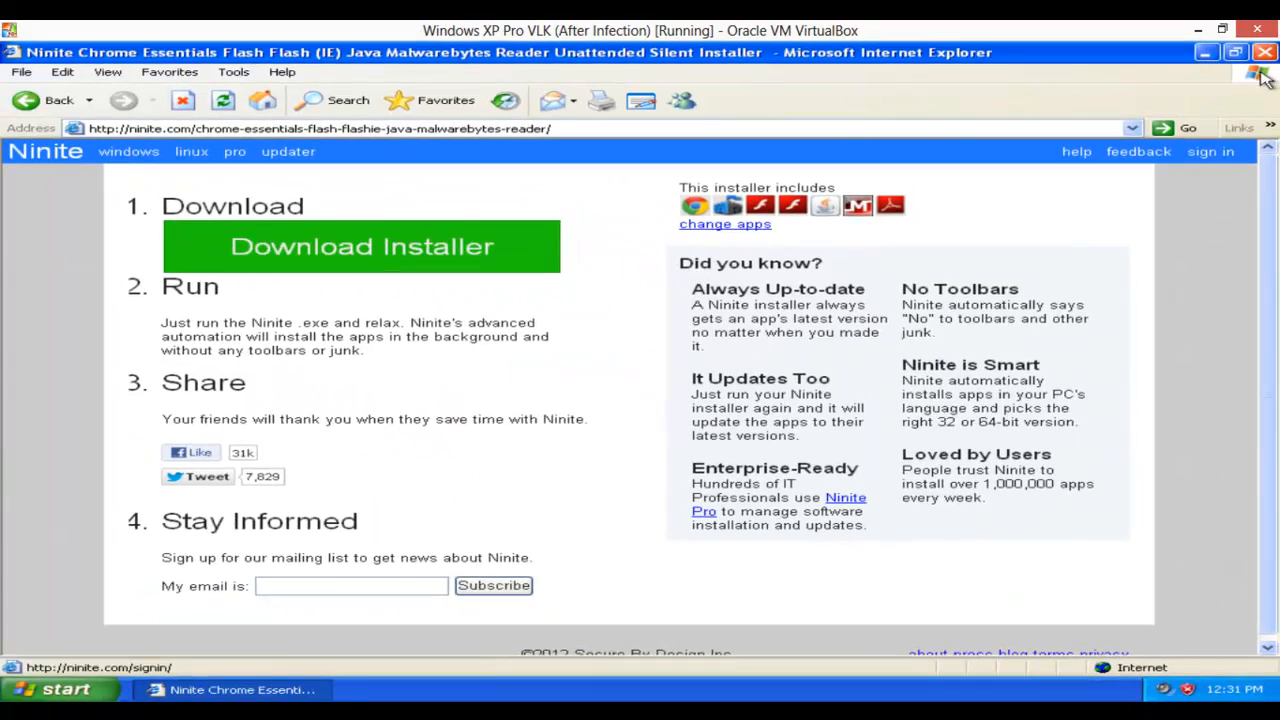
click(1264, 52)
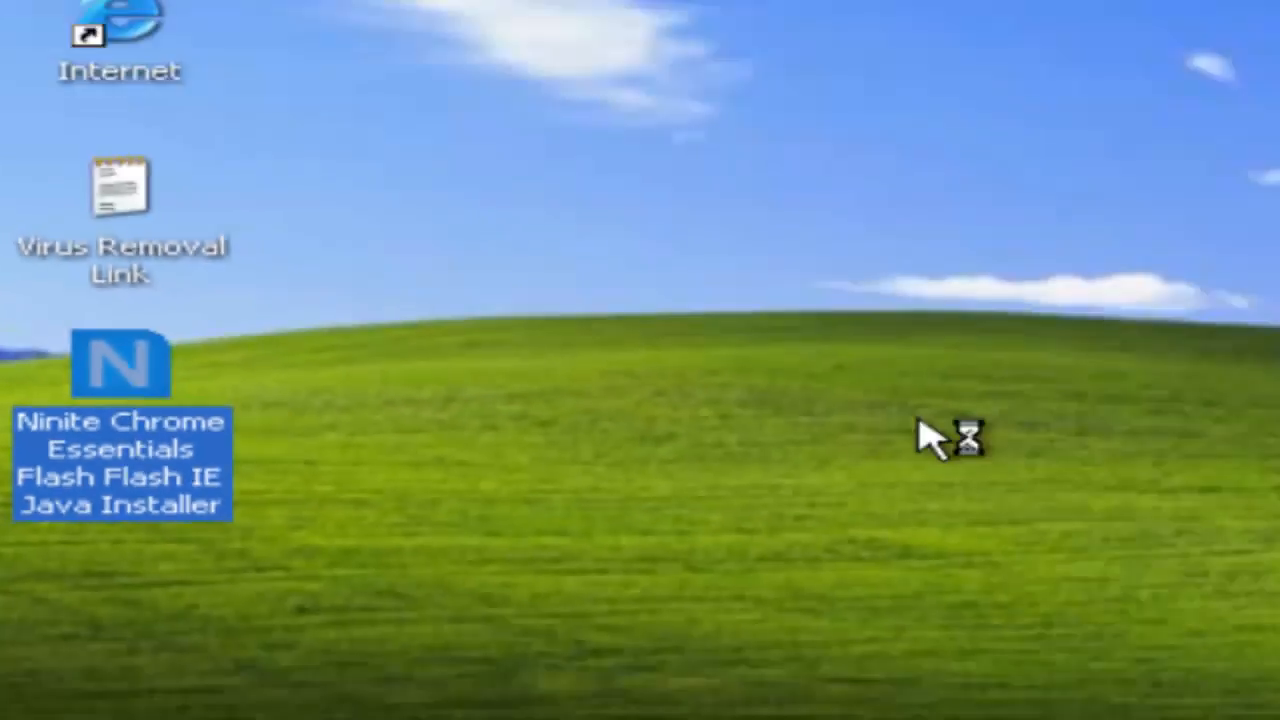
- Run the desktop Ninite installer and show per-app download details
double_click(119, 363)
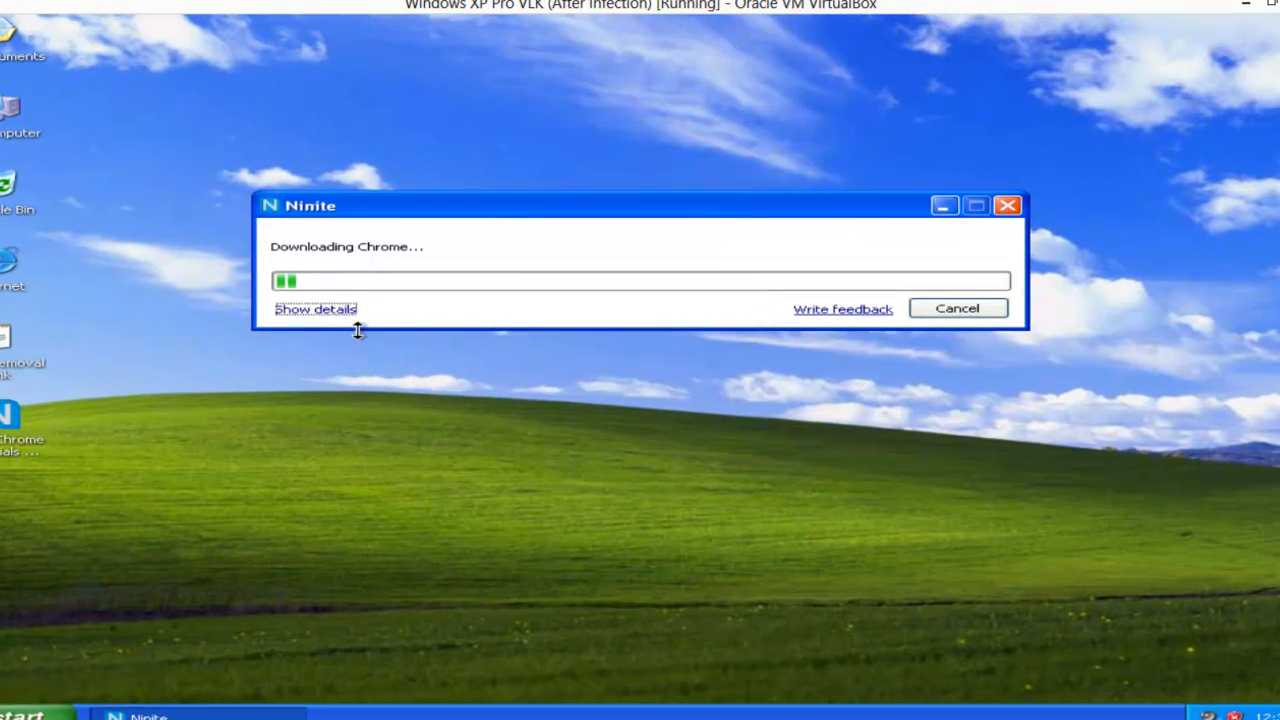
click(315, 308)
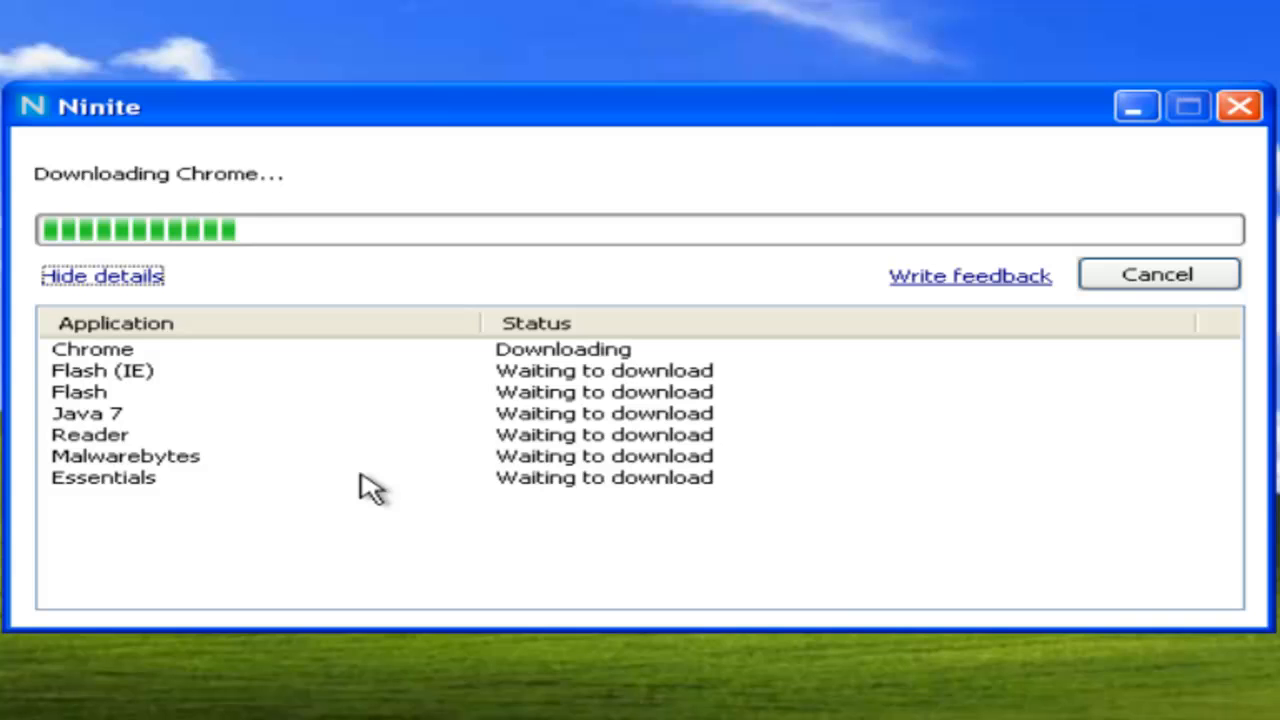